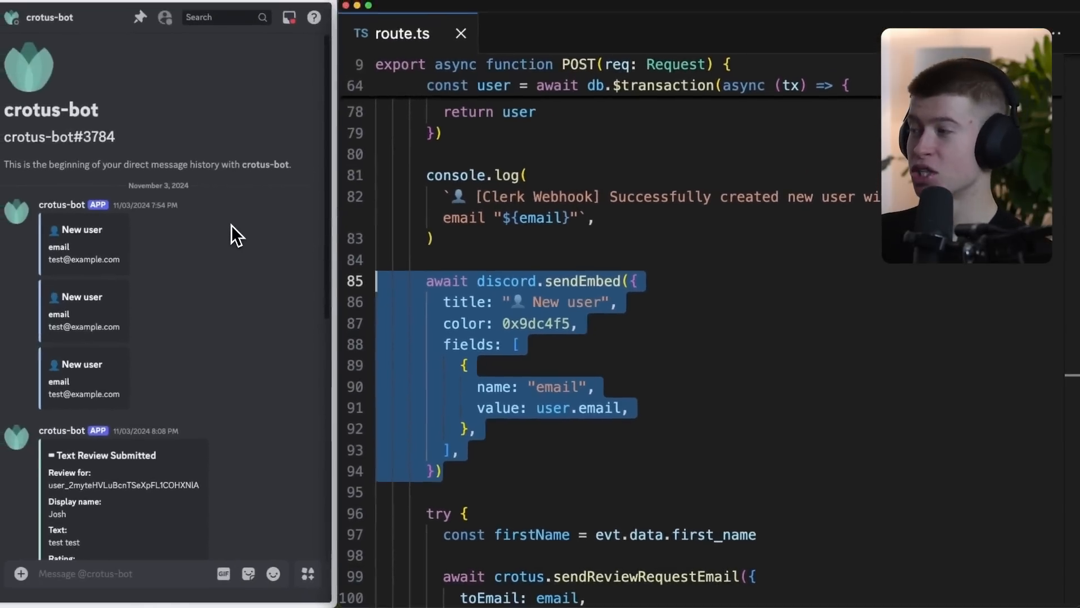
mouse_move(123, 304)
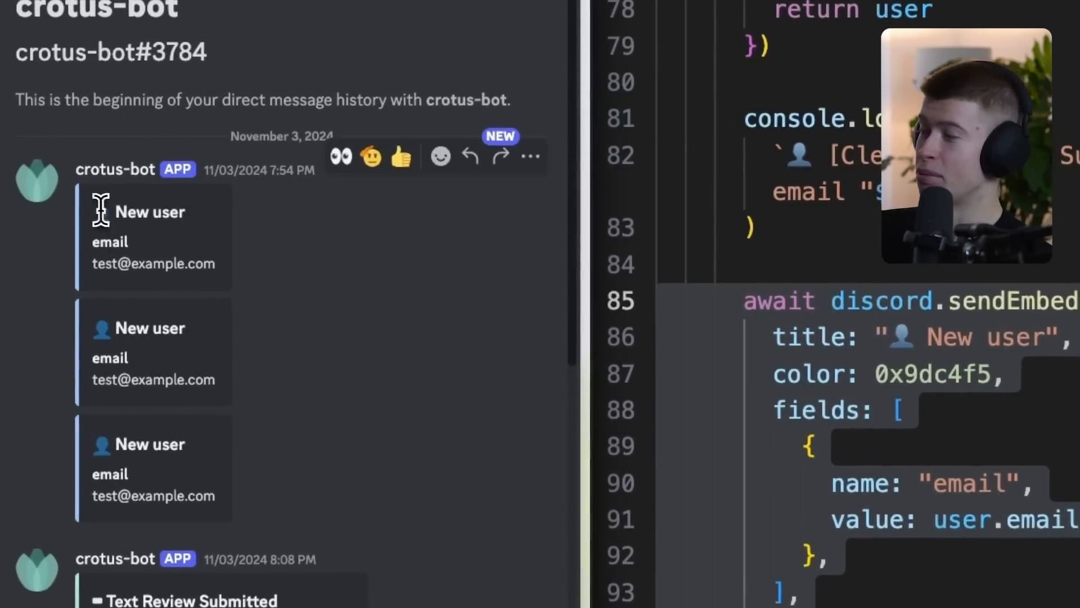
mouse_move(148, 258)
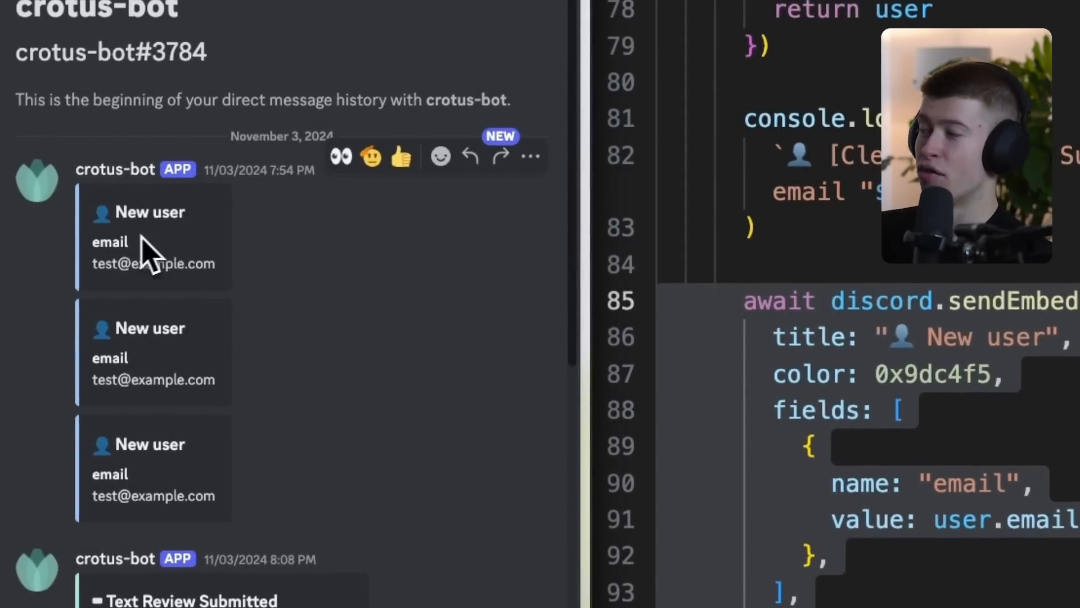
mouse_move(243, 297)
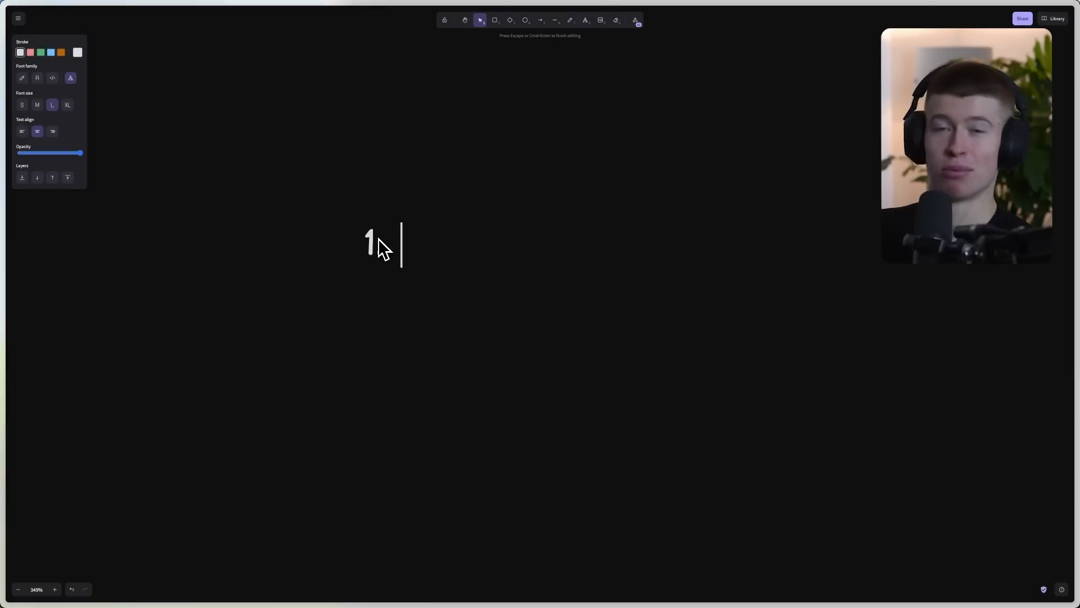
Write '1. share a server w/ bot' and 'send DMS from this bot to yourself' on the board.
type(".")
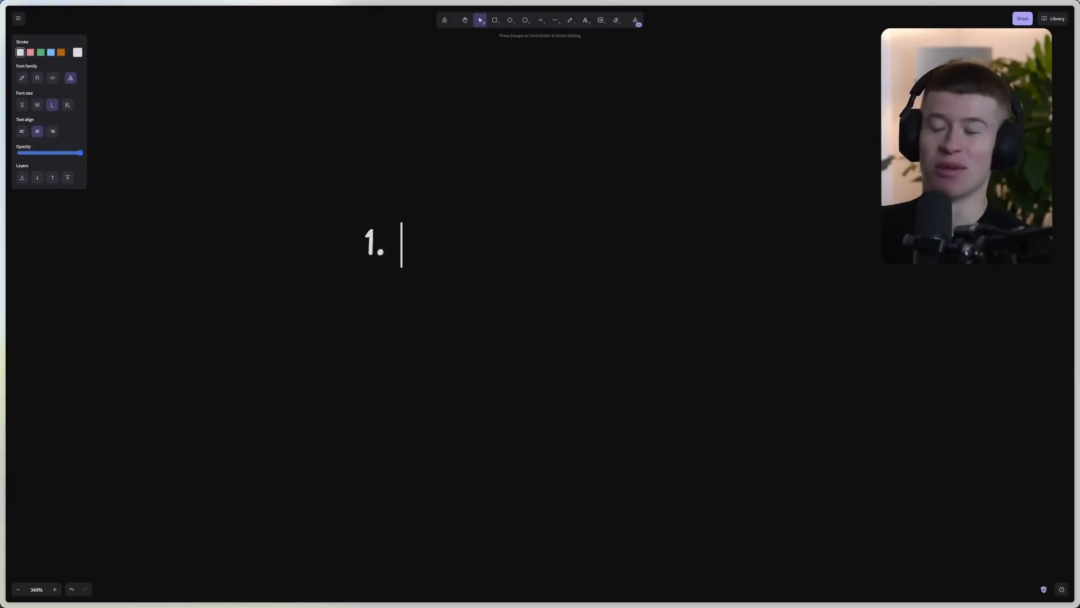
type("share a s")
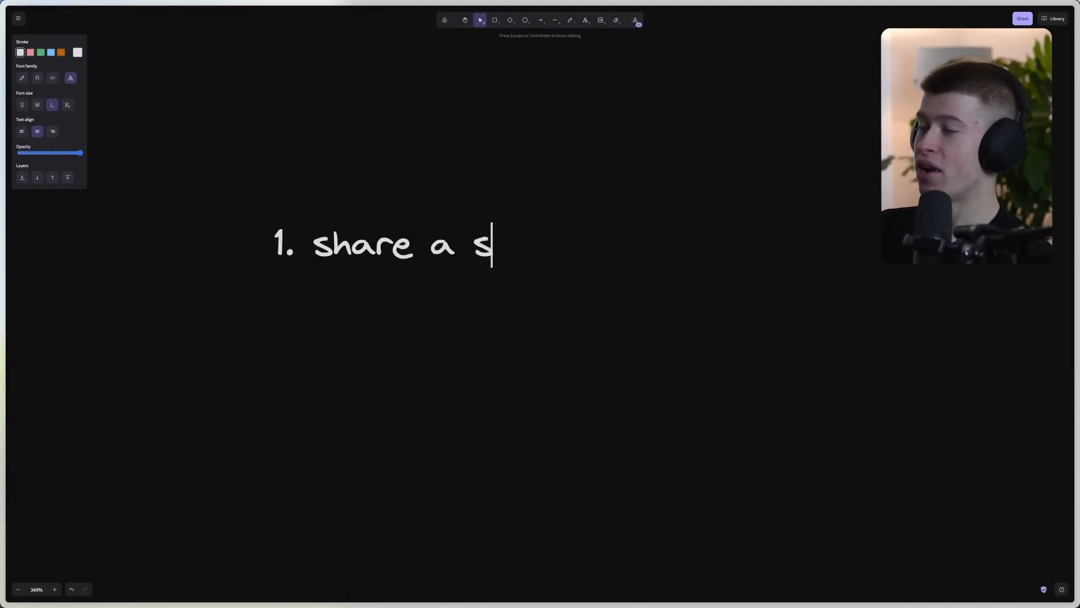
type("erver w/ bot")
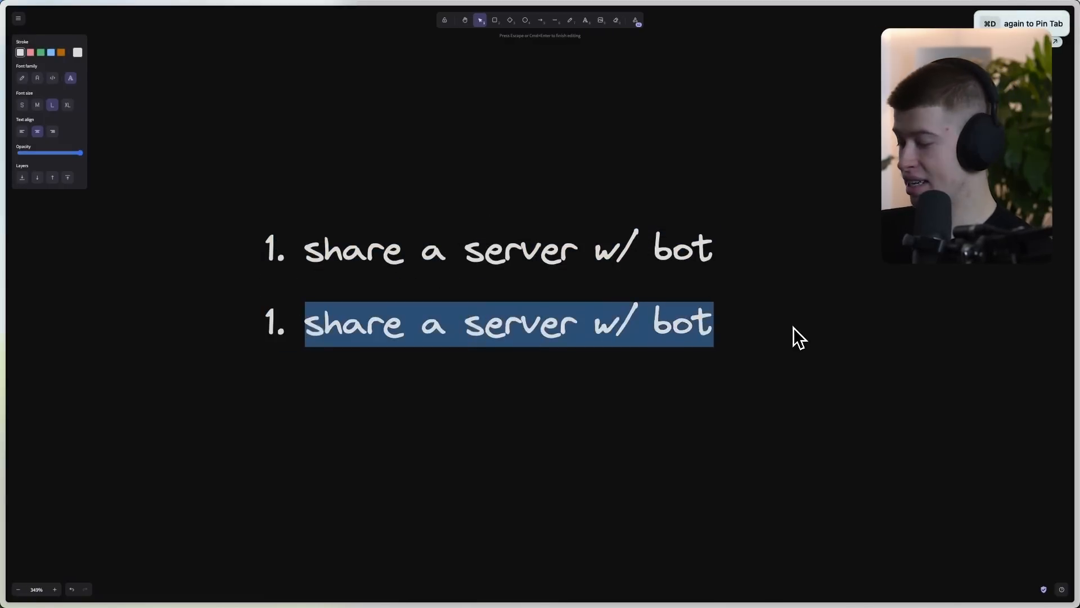
type("send DMS from")
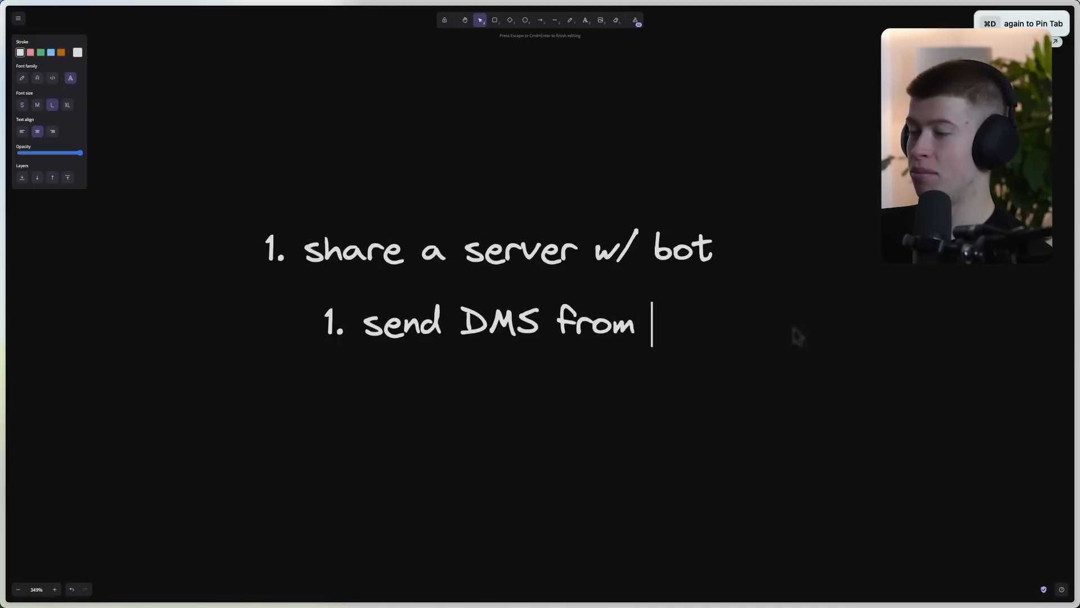
type("this bot to yo")
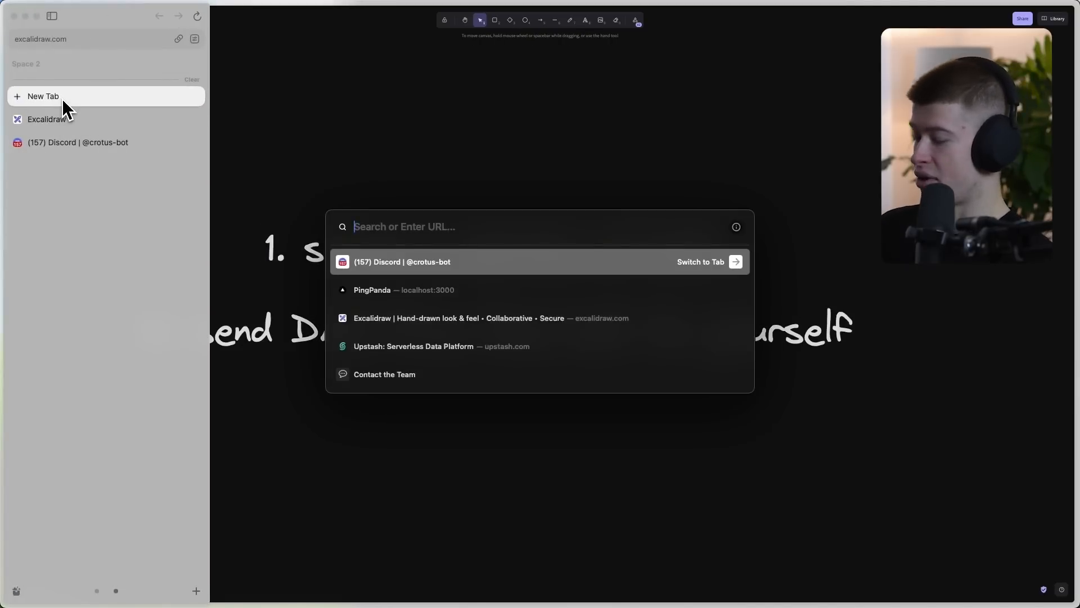
Search 'discord dev' and go to Discord Developer Portal — My Applications.
type("discord dev")
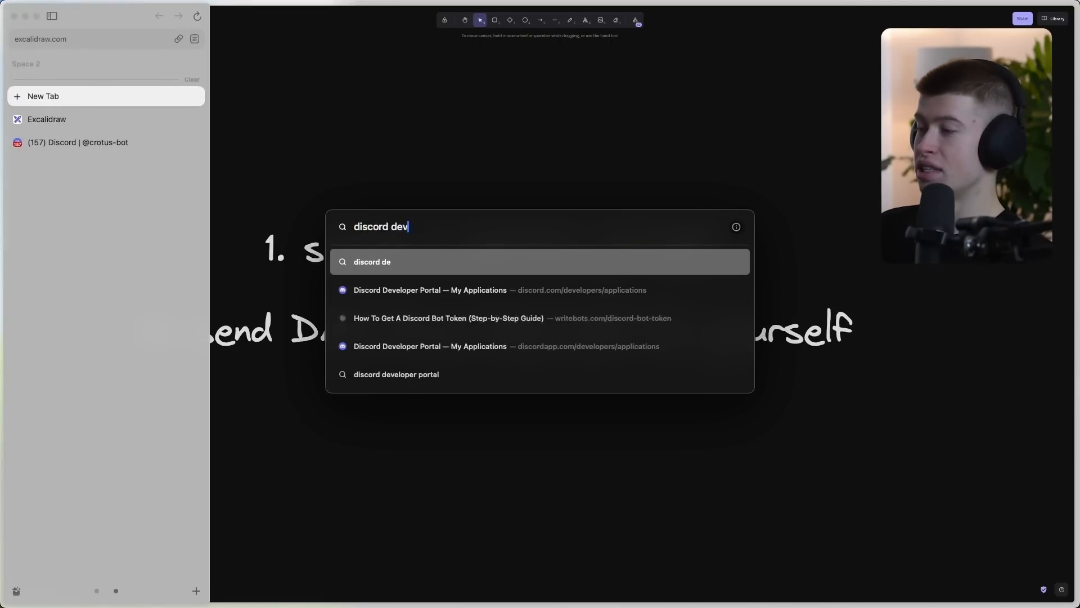
left_click(430, 290)
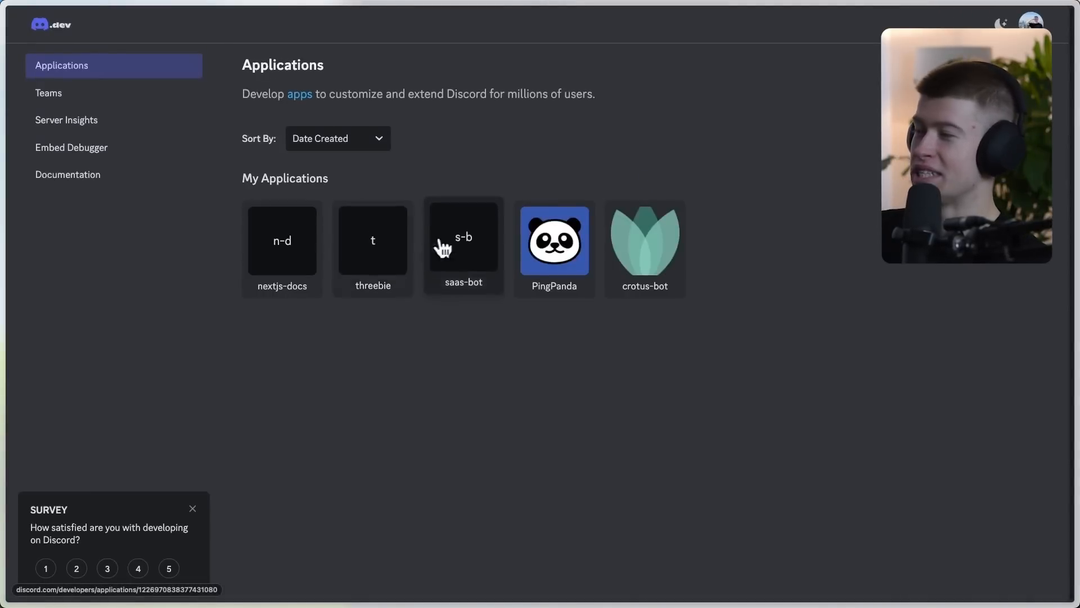
mouse_move(1009, 417)
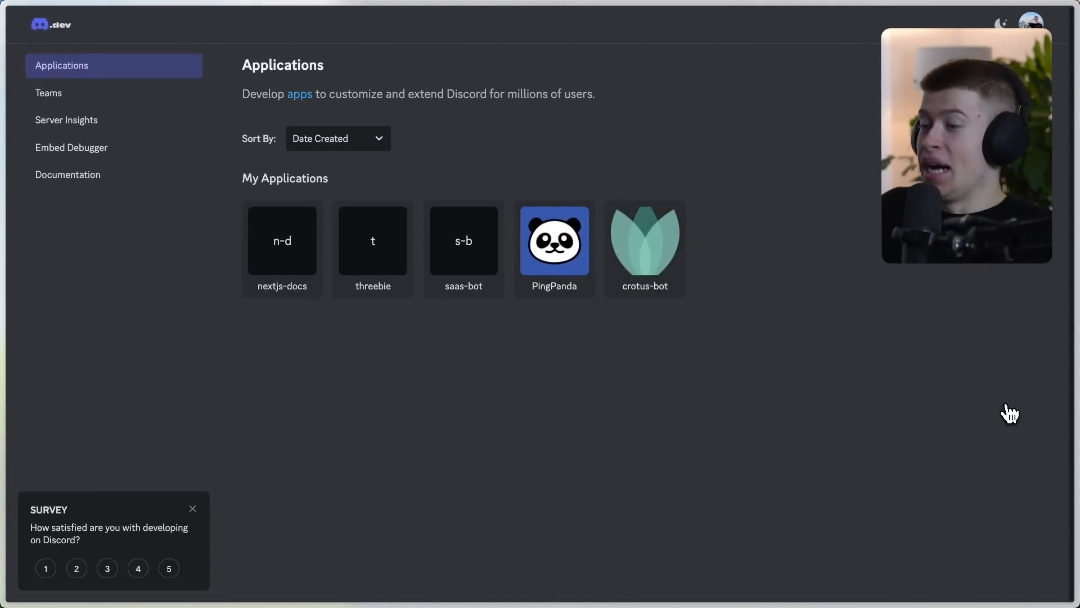
mouse_move(555, 238)
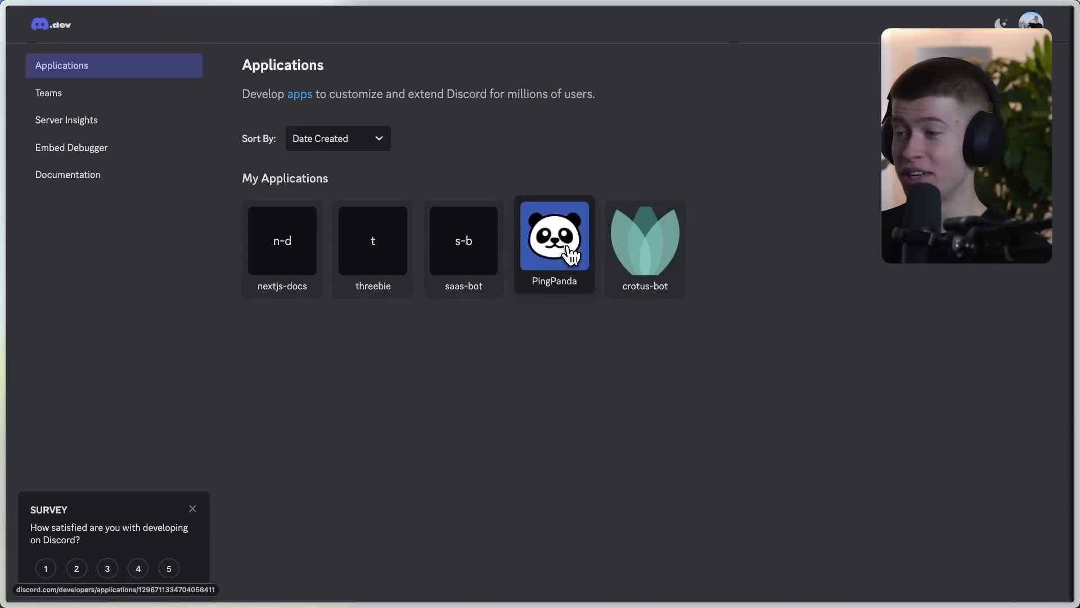
mouse_move(645, 241)
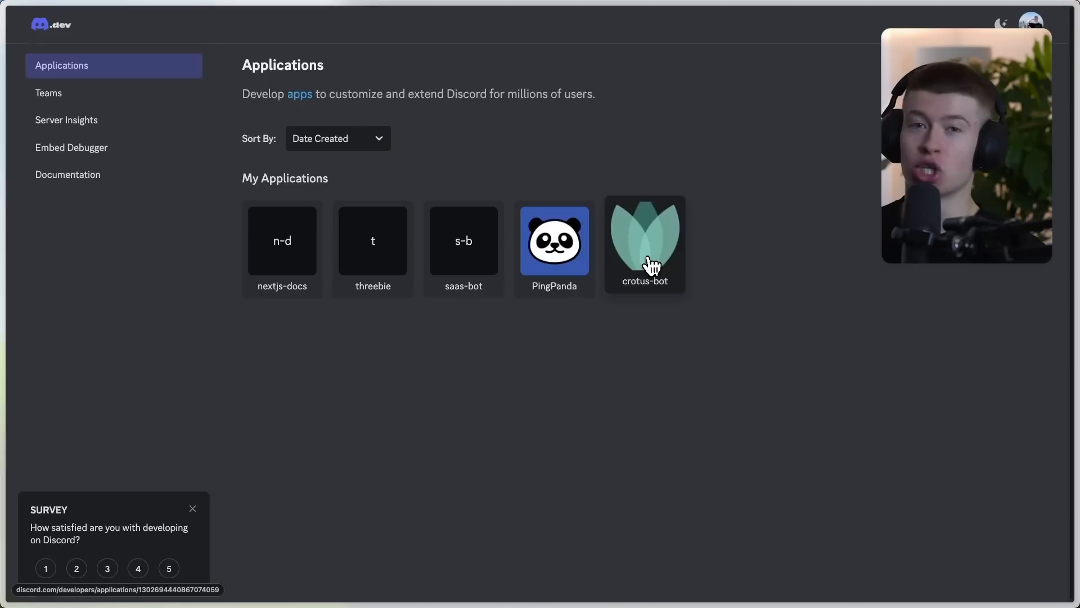
mouse_move(515, 169)
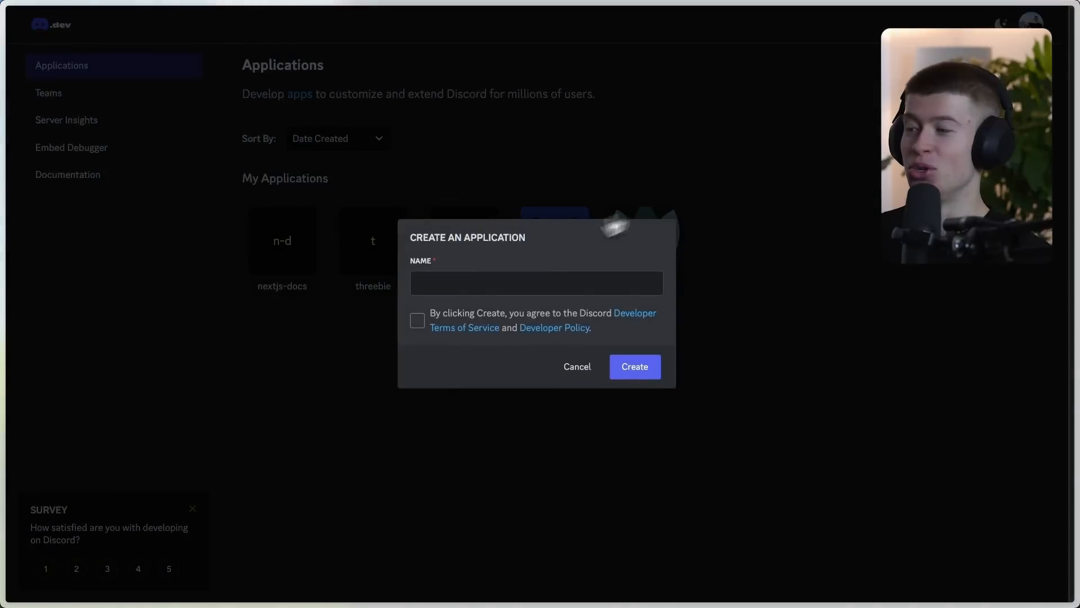
Create the 'demo-bot' application and view its OAuth2 settings.
type("demo-bot")
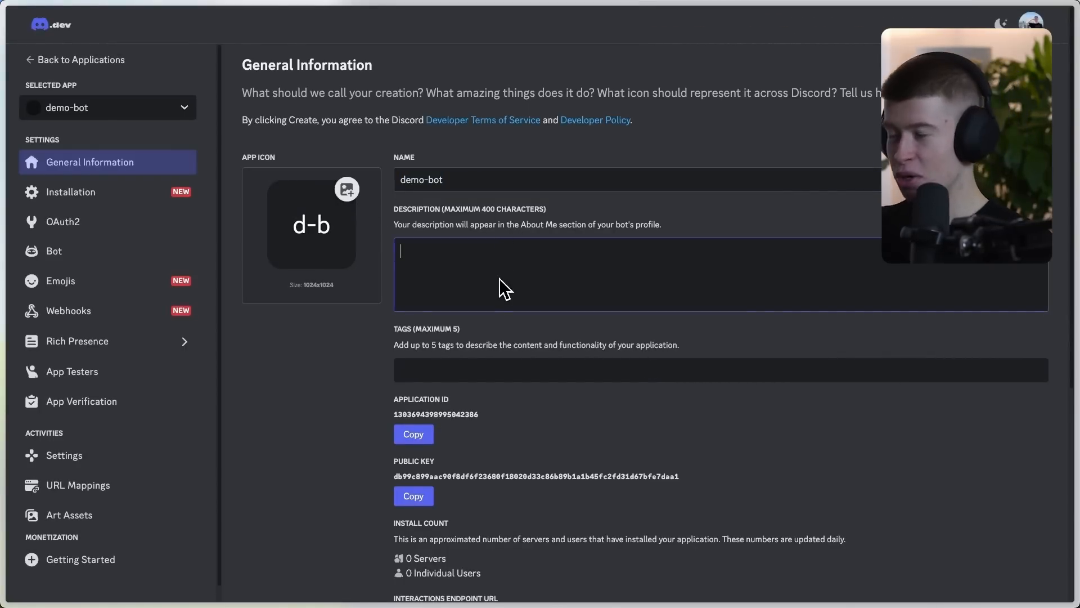
left_click(62, 221)
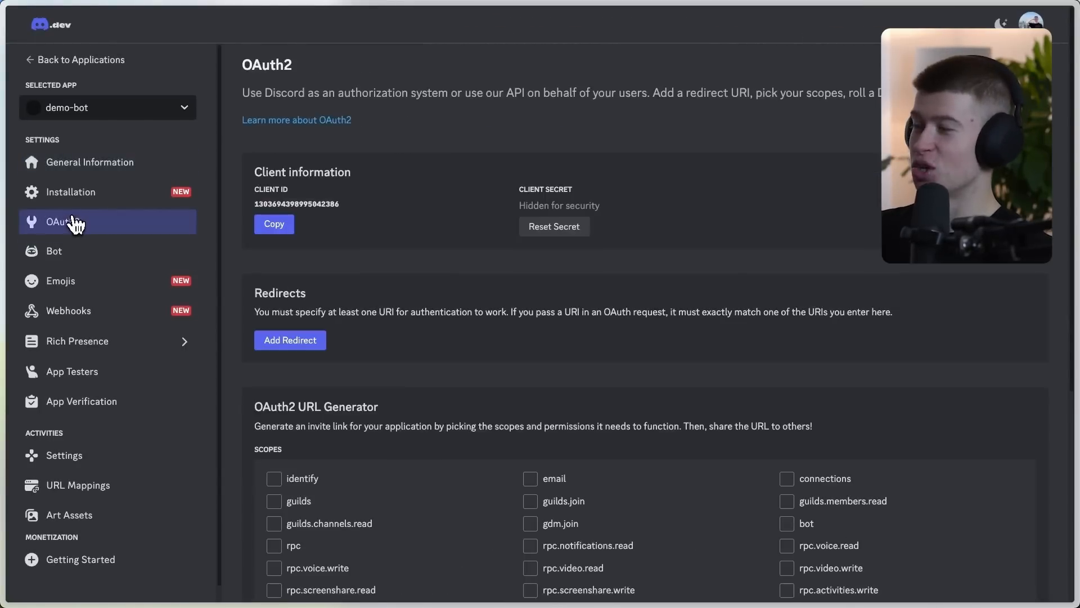
Copy the generated bot invite URL with Send Messages permission.
scroll("down", 3)
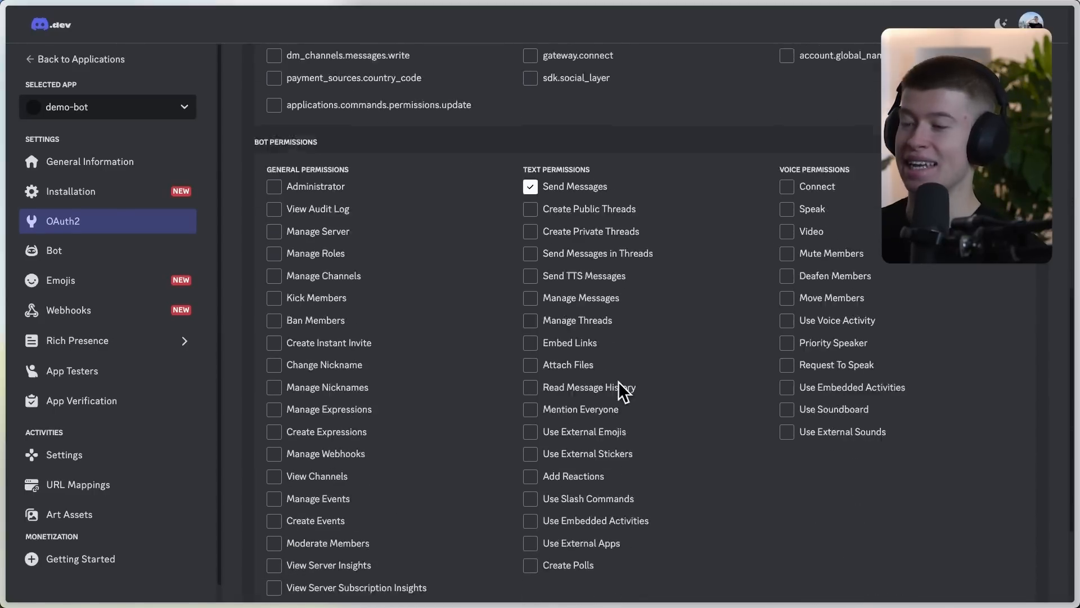
scroll("down", 3)
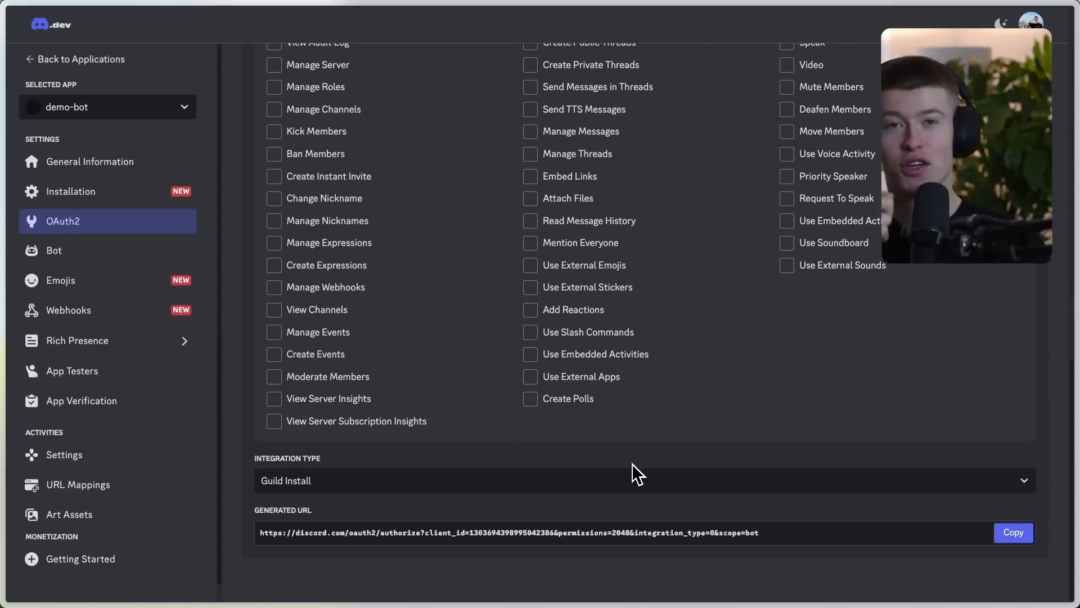
left_click(1012, 532)
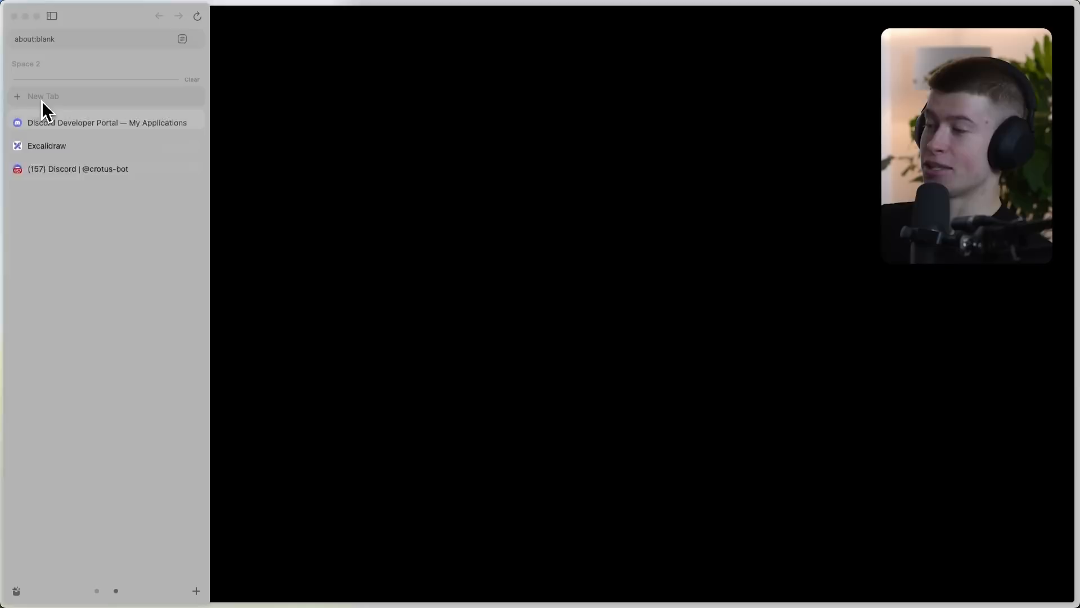
Open the invite link, choose josh's server, and authorize demo-bot.
left_click(78, 169)
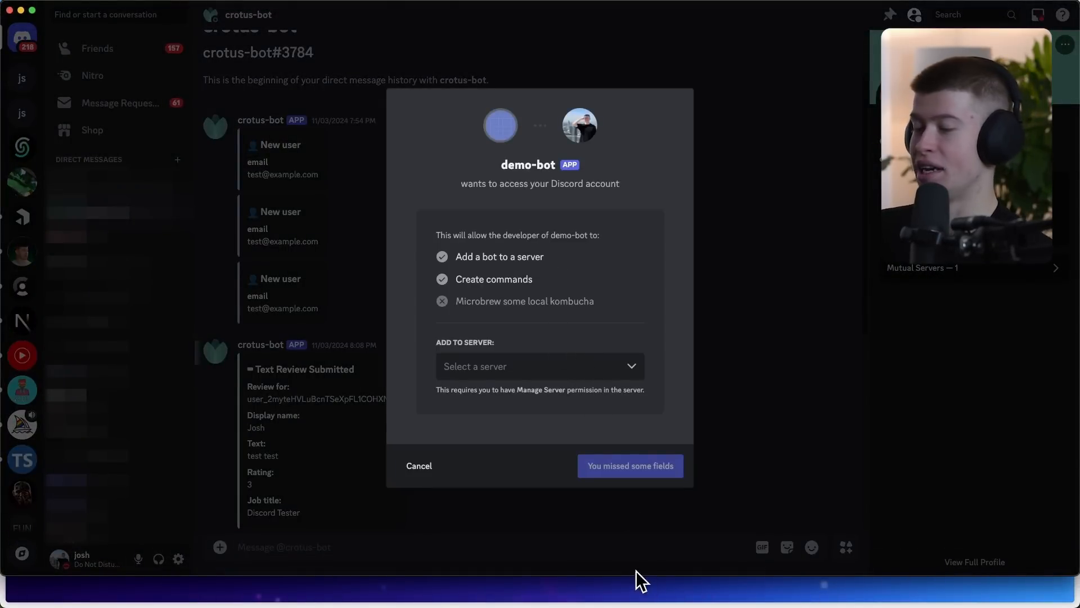
left_click(539, 365)
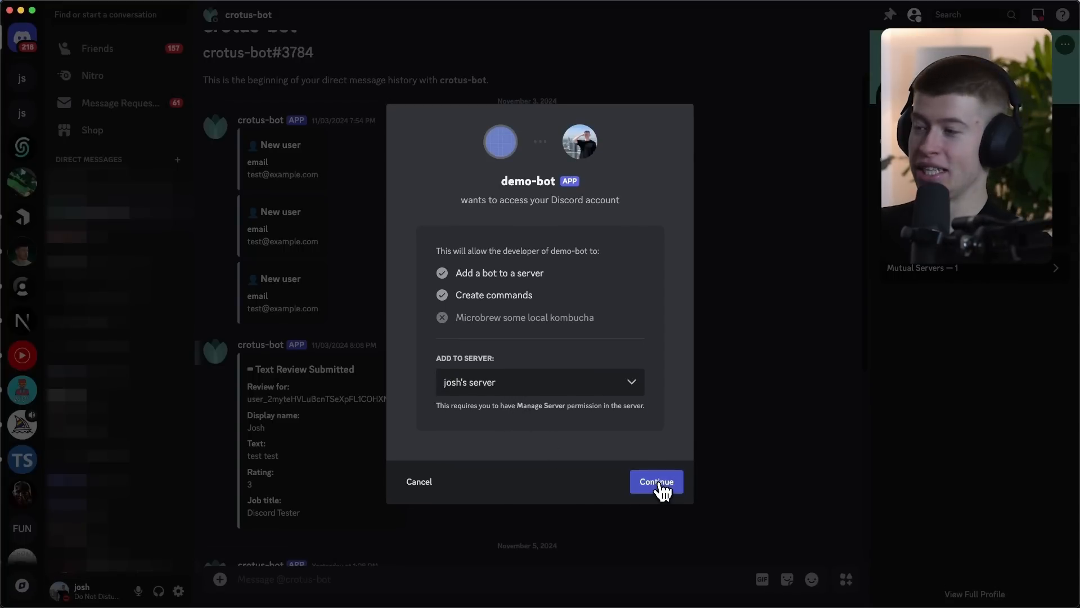
left_click(655, 482)
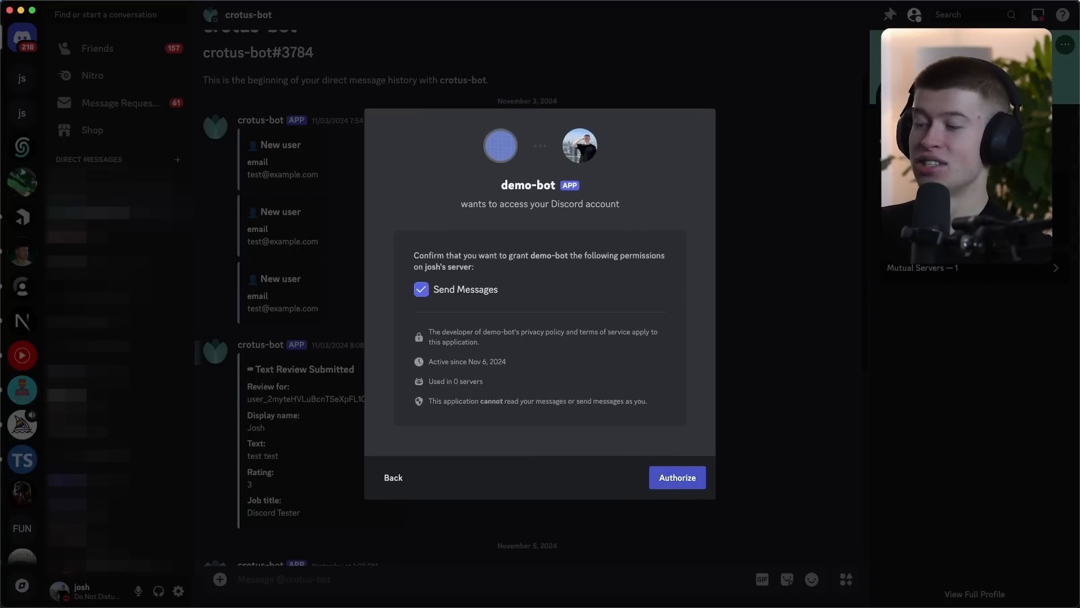
left_click(676, 476)
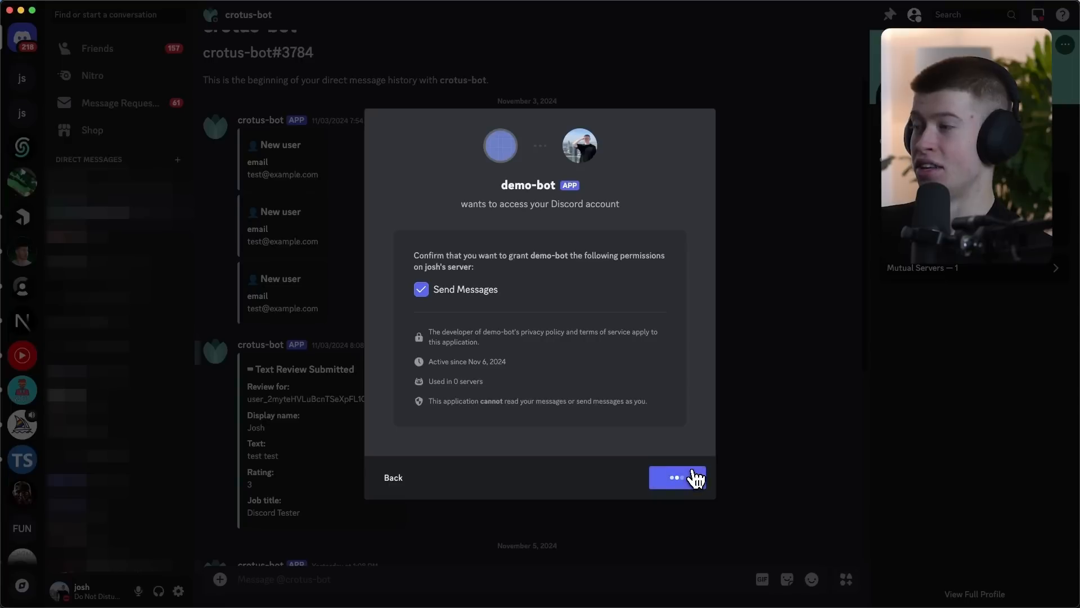
Close the success dialog, visit the server, and return to Excalidraw notes.
left_click(678, 477)
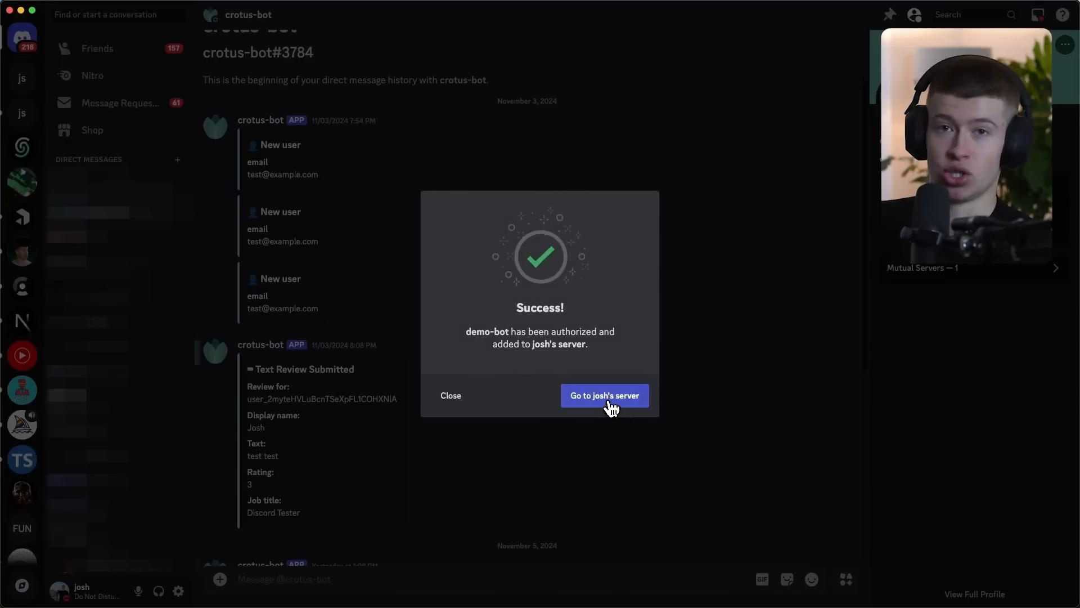
left_click(605, 395)
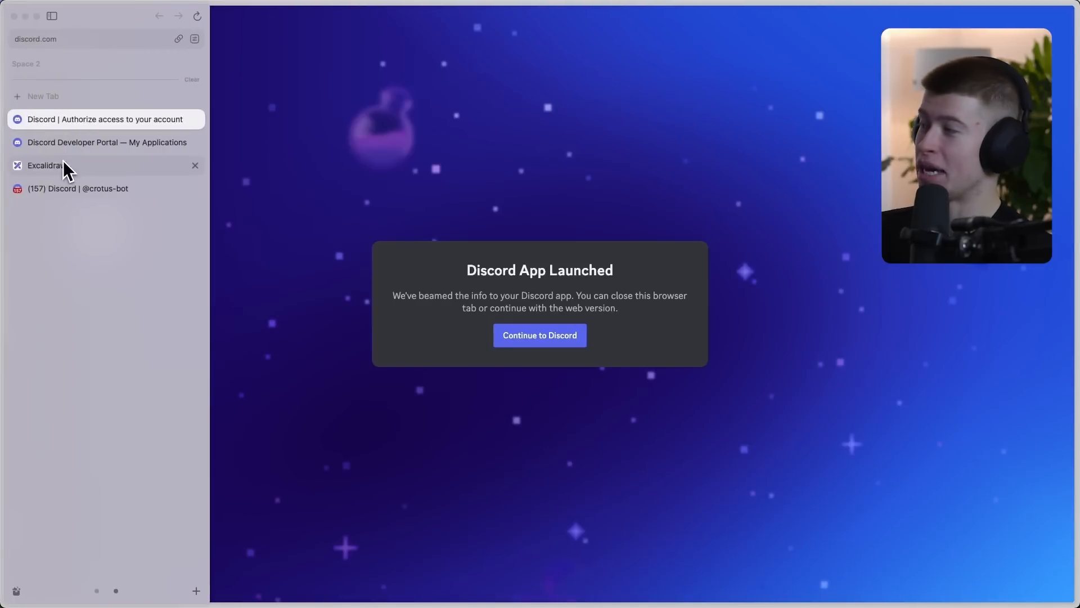
left_click(45, 165)
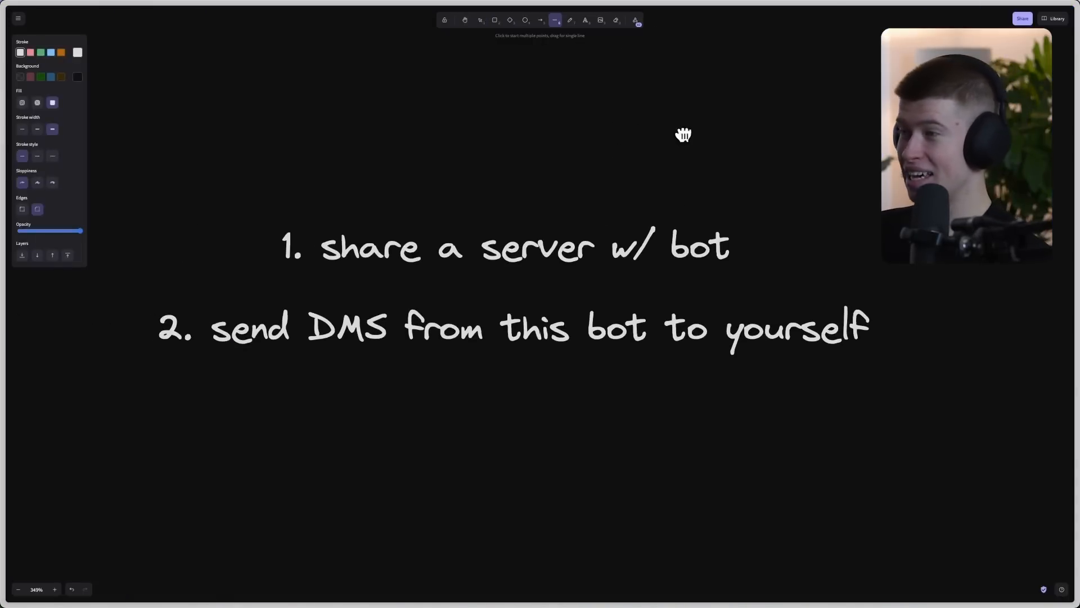
left_click(571, 19)
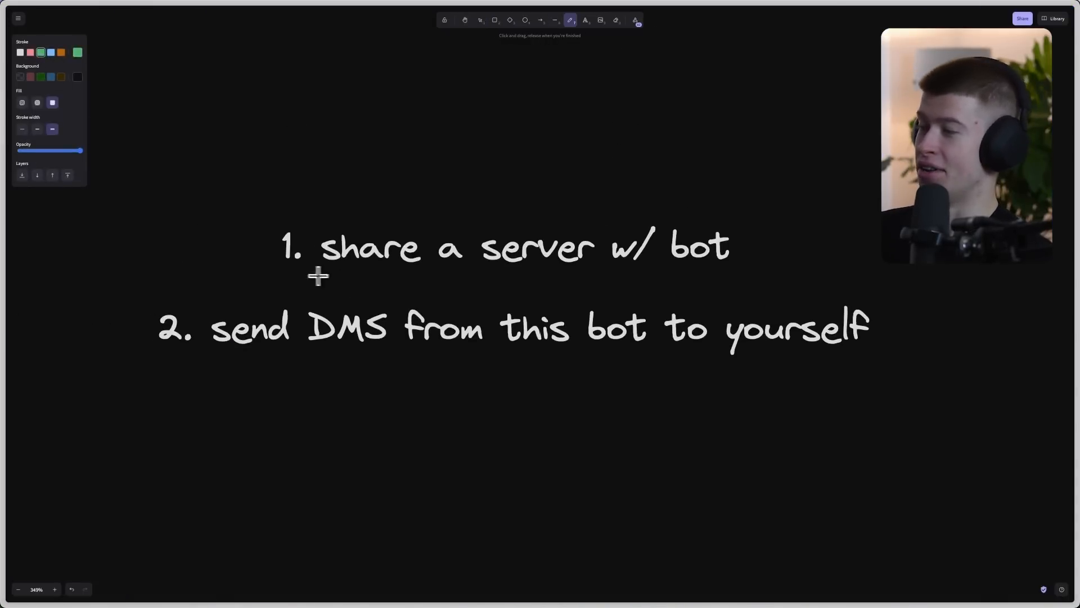
left_click_drag(754, 282, 856, 107)
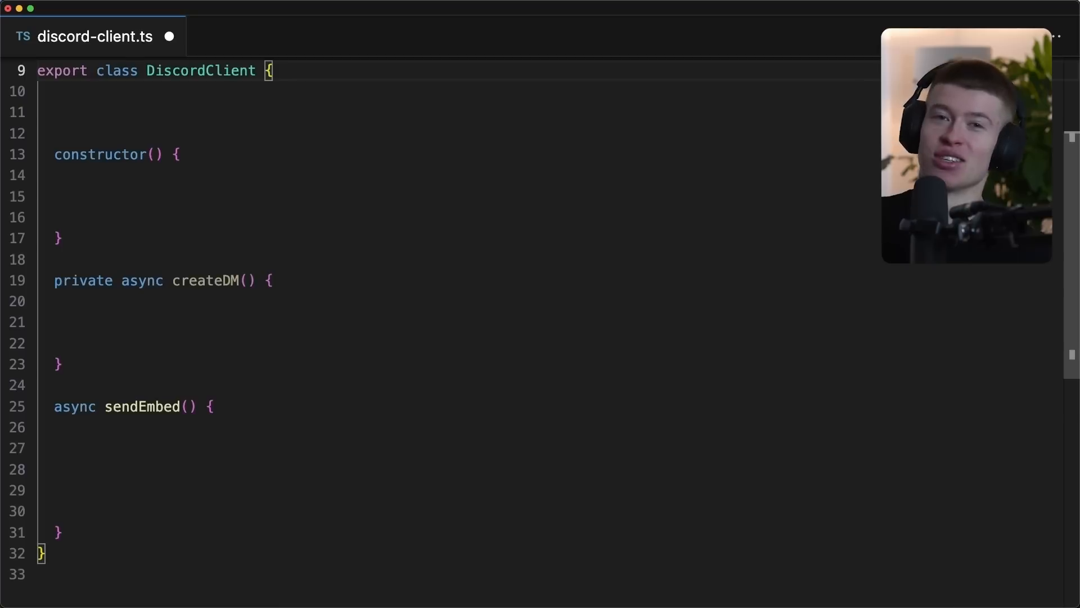
mouse_move(234, 310)
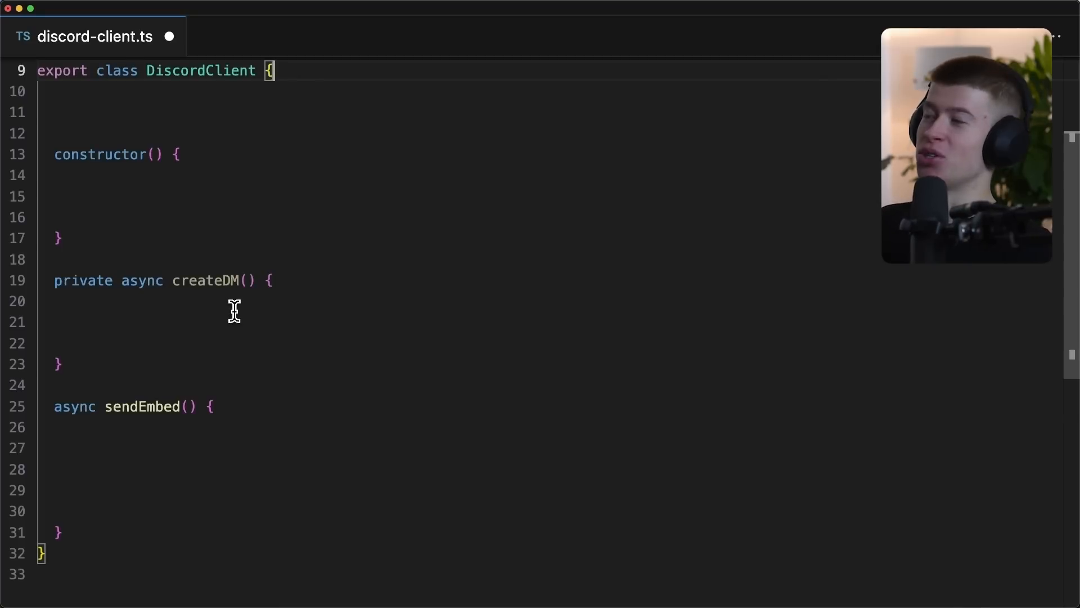
mouse_move(150, 519)
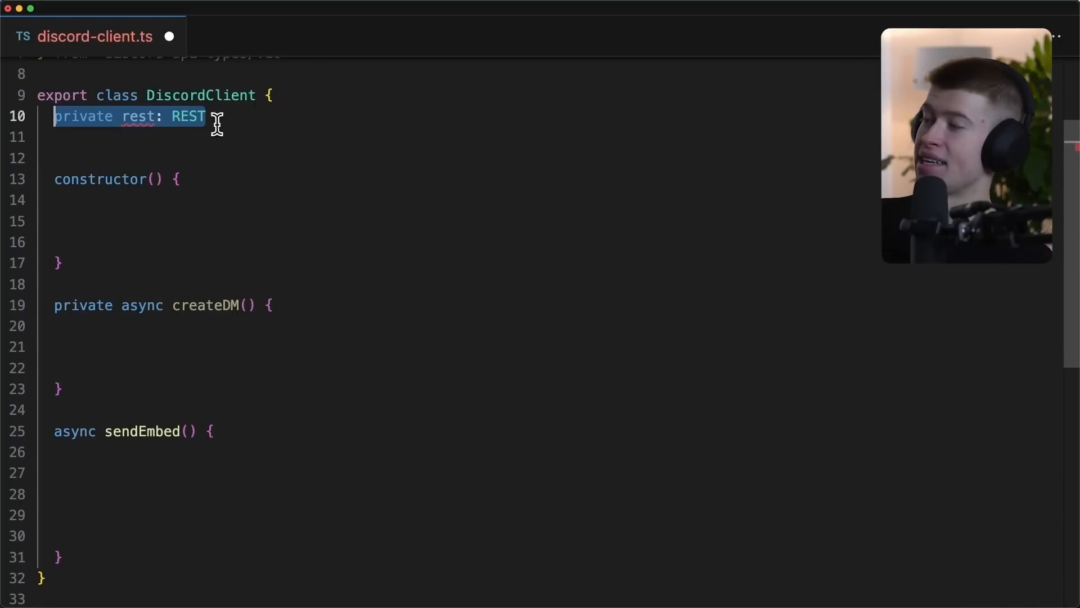
type("private DISCORD_ID = \"313301581712064513\"")
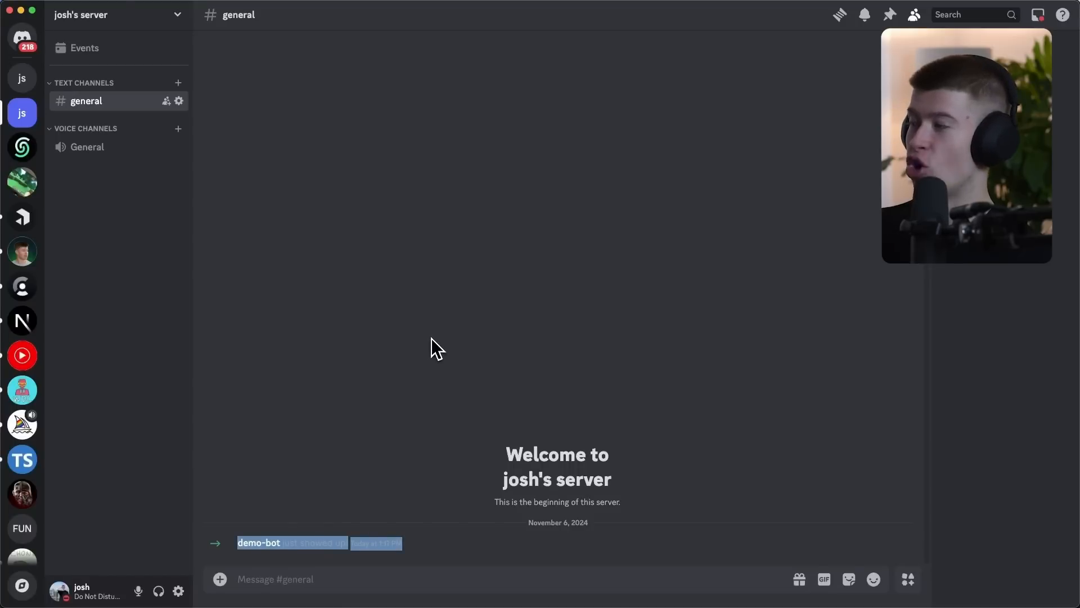
Show the server's general channel with demo-bot's join message.
left_click(81, 590)
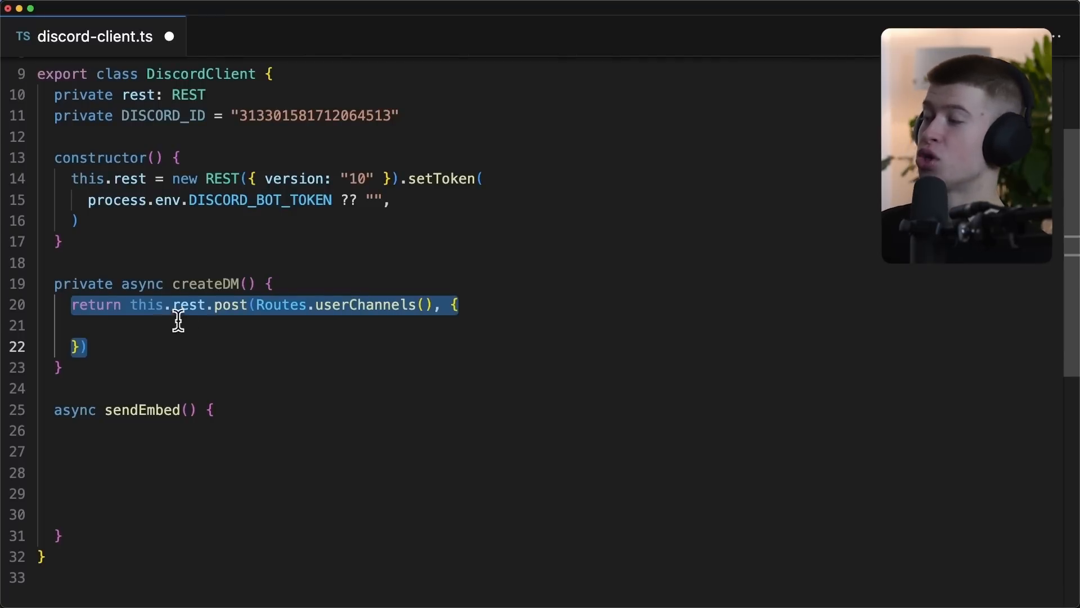
mouse_move(187, 305)
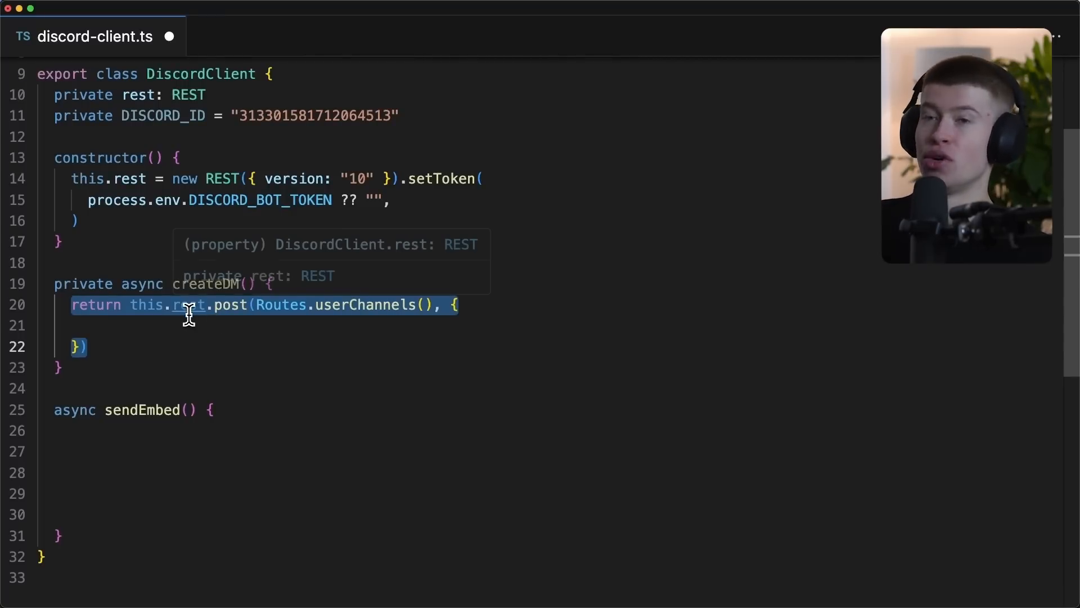
Send recipient_id DISCORD_ID, cast to RESTPostAPICurrentUserCreateDMChannelResult, and await createDM in sendEmbed.
type("body: { recipient_id: this.DISCORD_ID },")
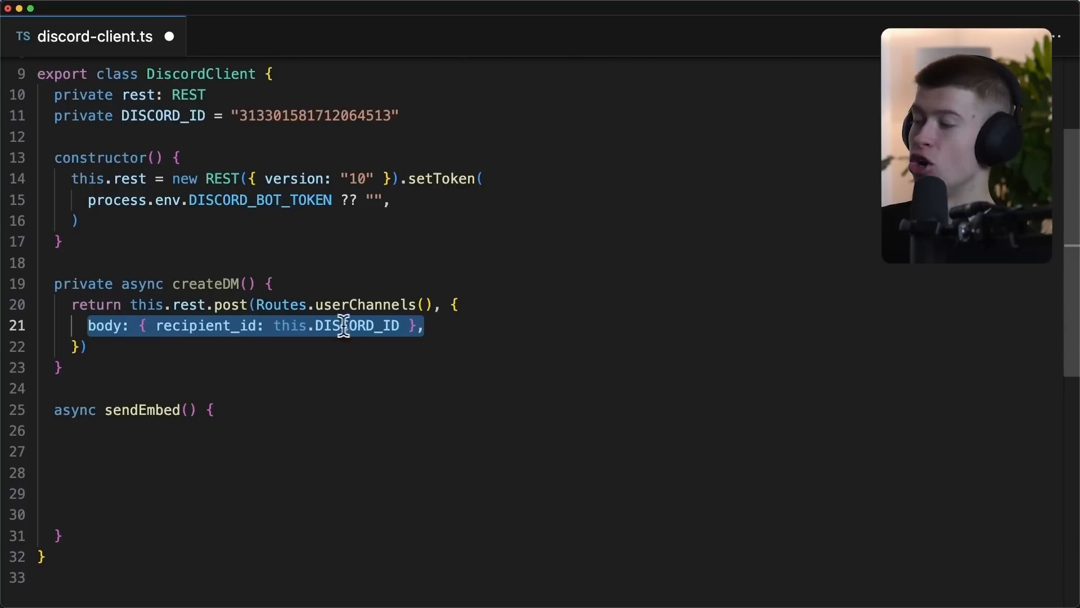
mouse_move(441, 381)
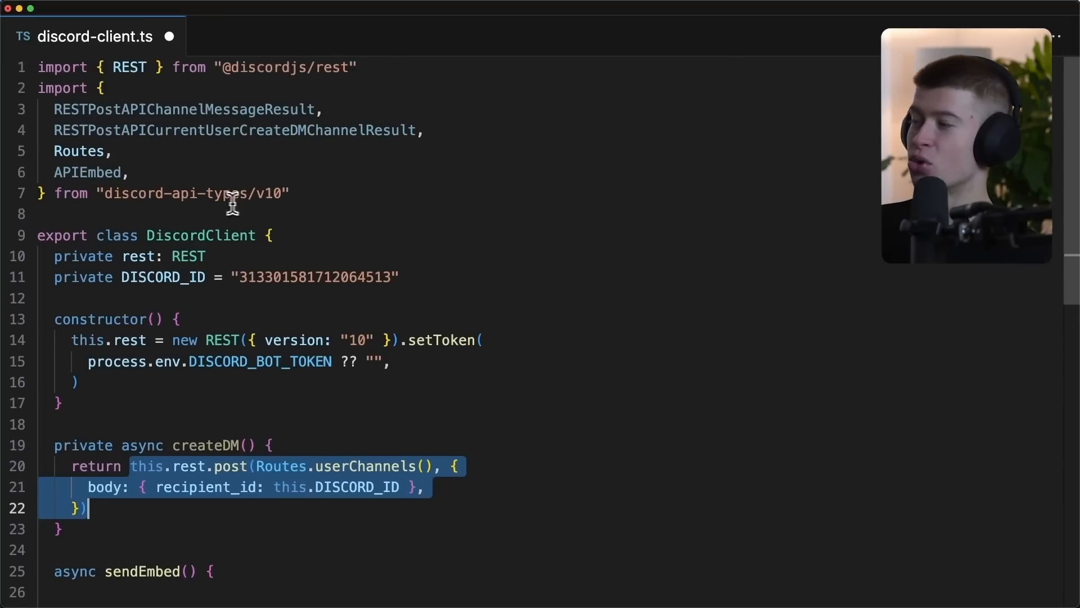
scroll("down", 3)
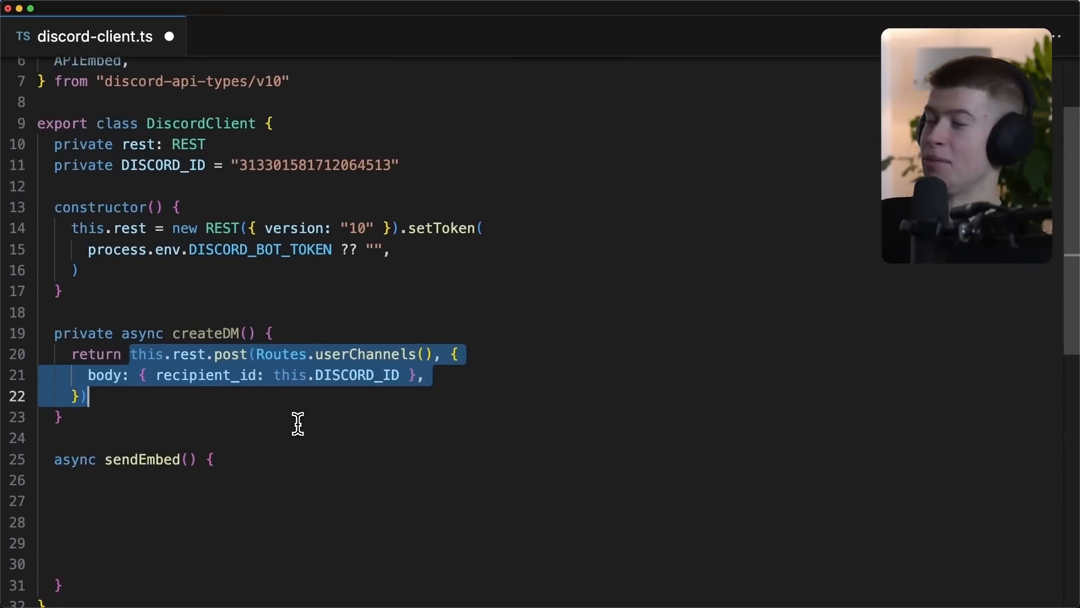
type("as Promise<RESTPostAPICurrentUserCreateDMChannelResult>")
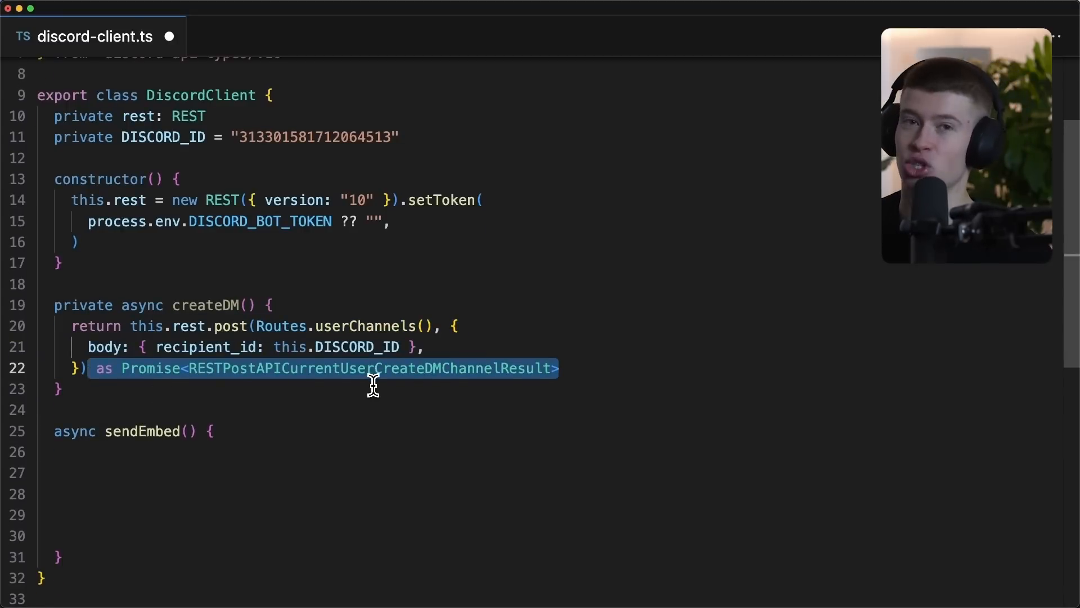
type("const channel = await this.createDM()")
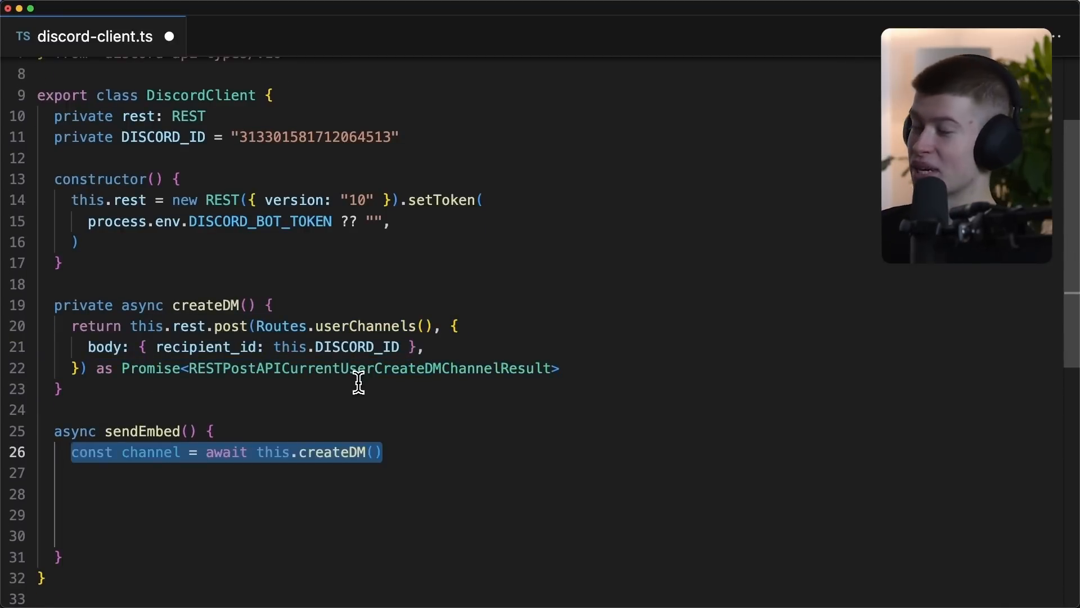
Post to Routes.channelMessages(channel.id) and add an 'embed: APIEmbed' parameter.
scroll("down", 3)
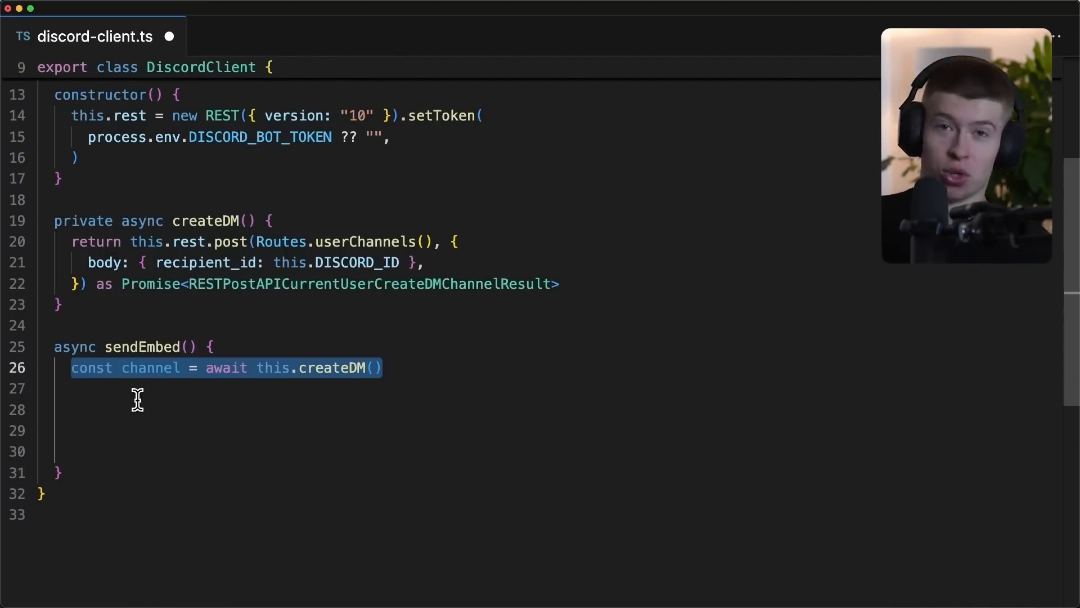
type("this.rest.post(Routes.channelMessages(), {")
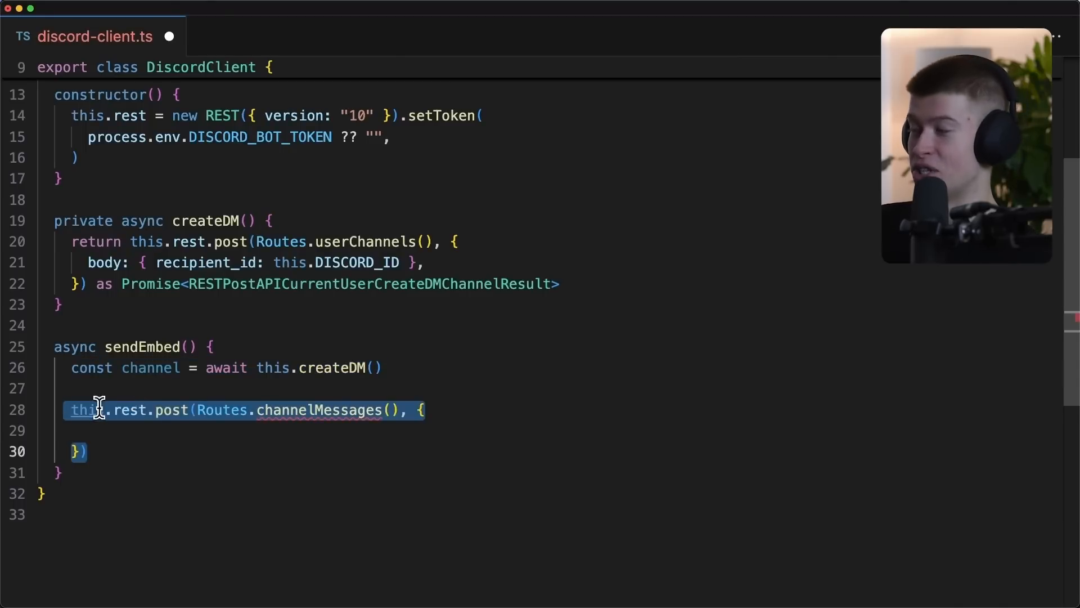
type("channel.id")
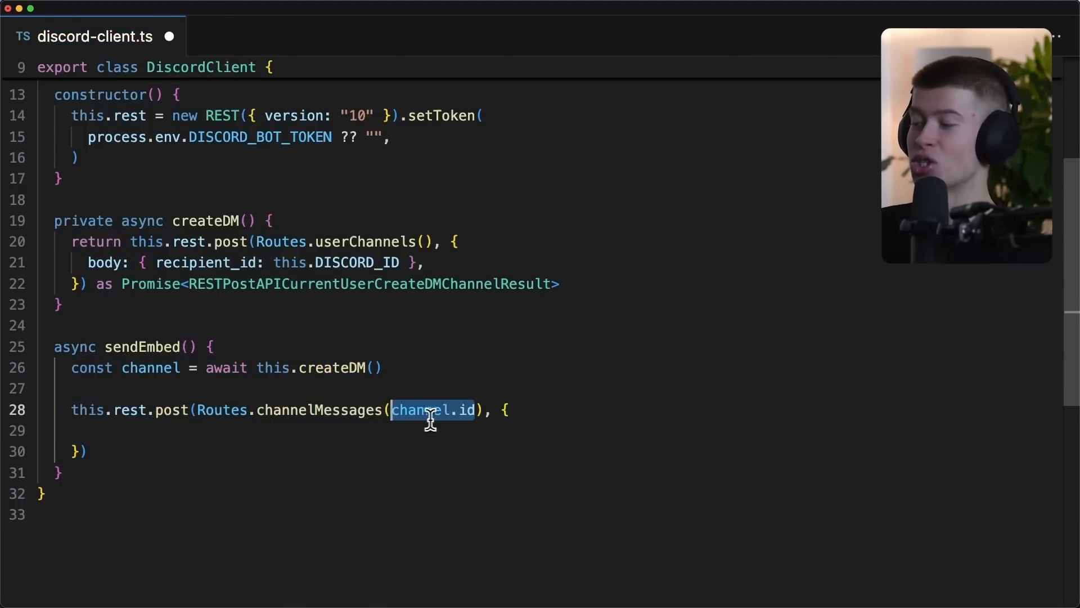
type("embed: APIEmbed")
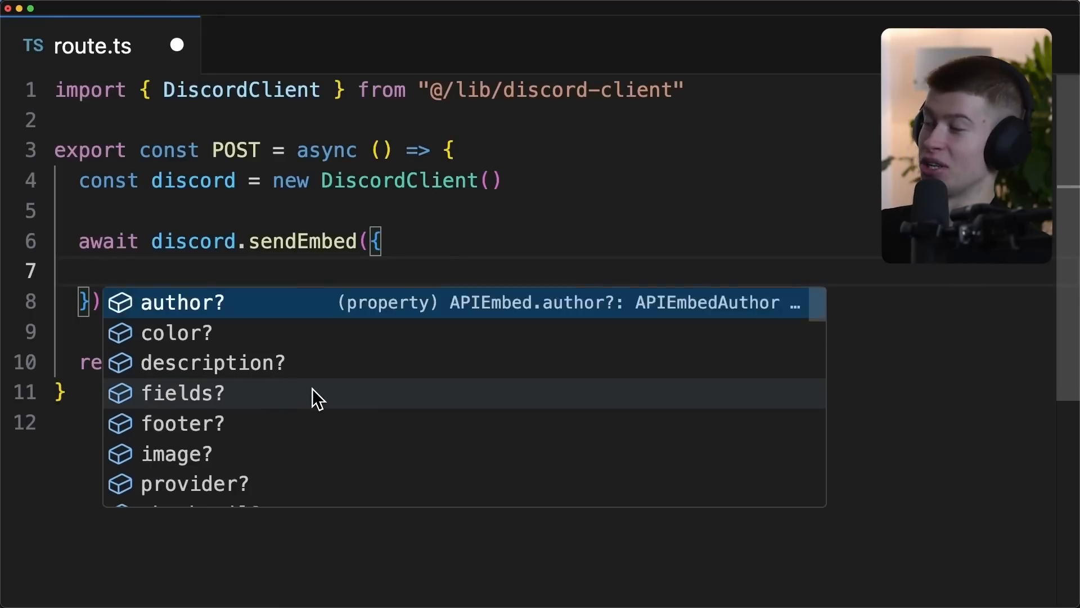
Give the embed title '👤 New user' with a person emoji and start the color field.
type("title:")
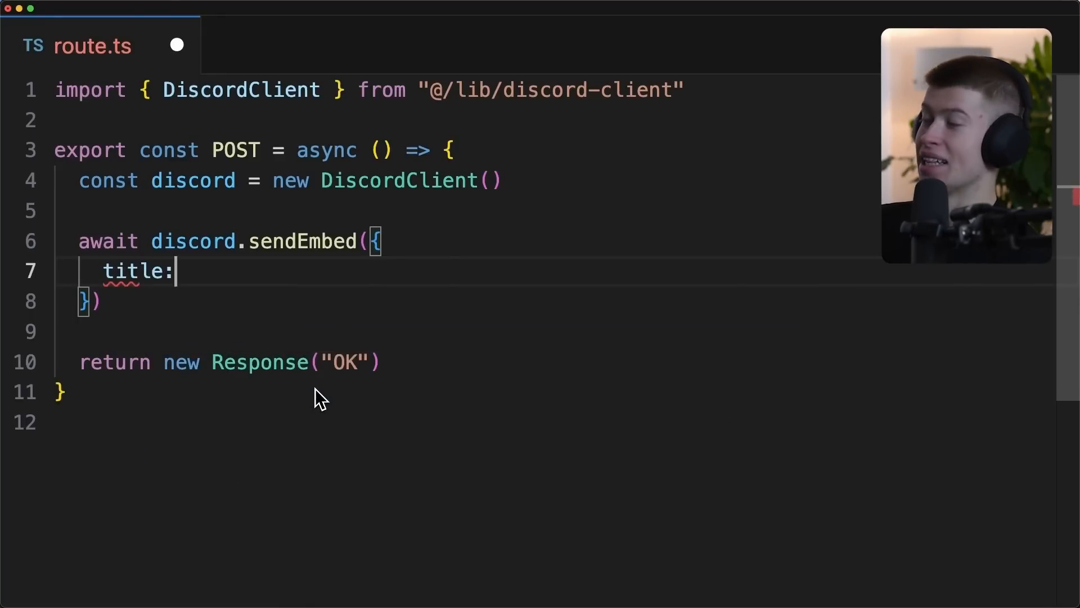
type("\"New user\"")
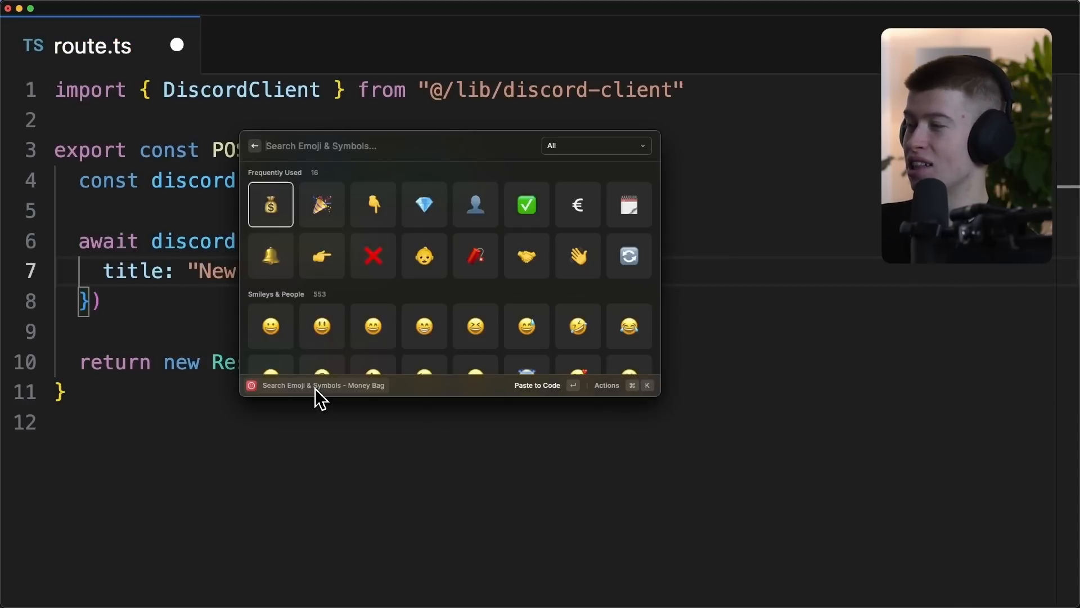
left_click(475, 204)
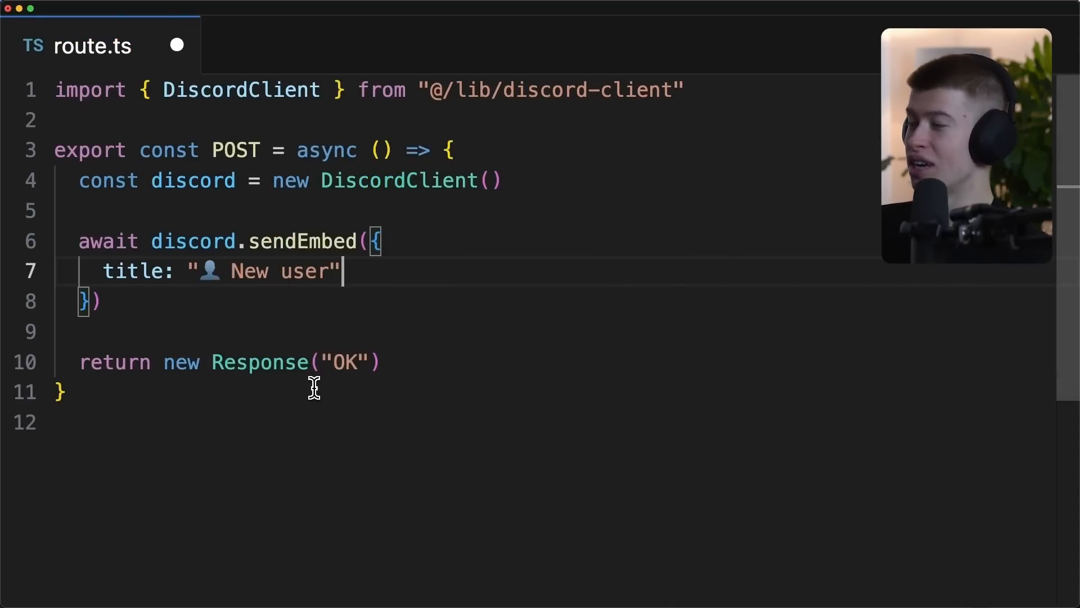
type("color: 0x9dc4f5")
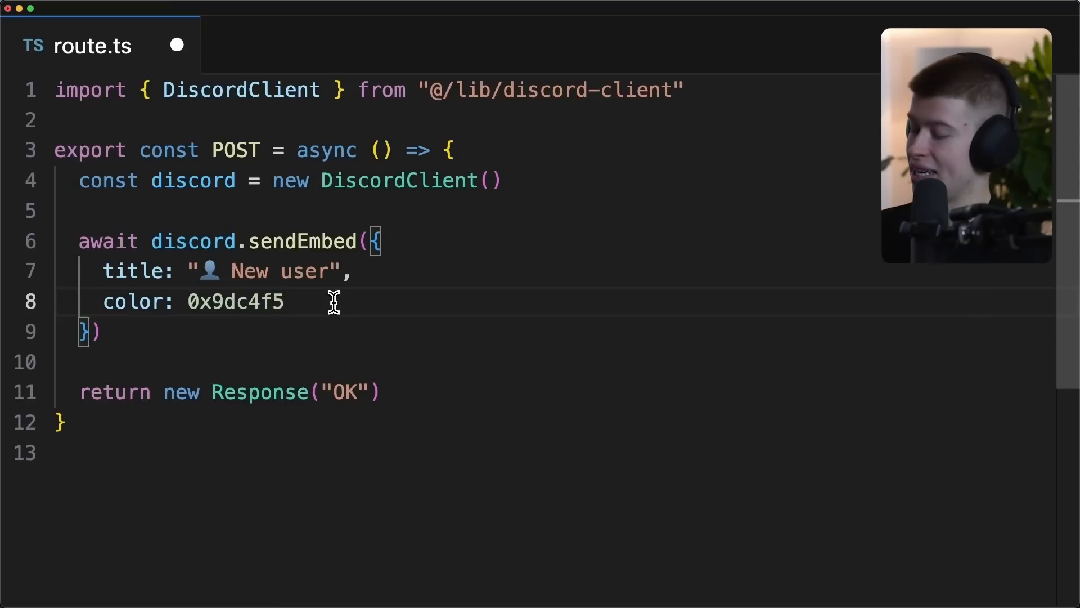
key("Enter")
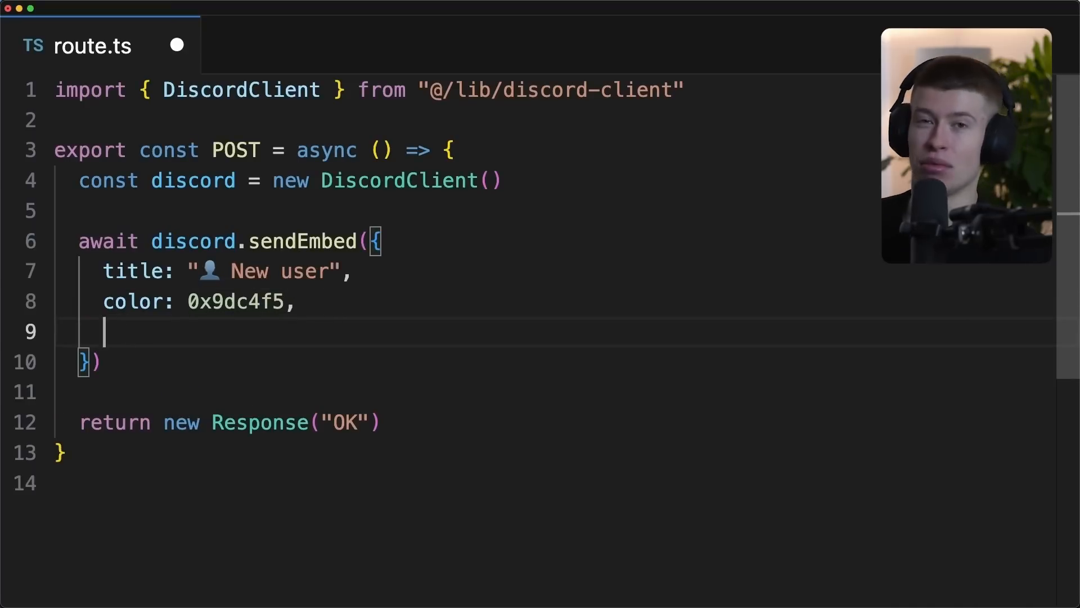
type("fields: [")
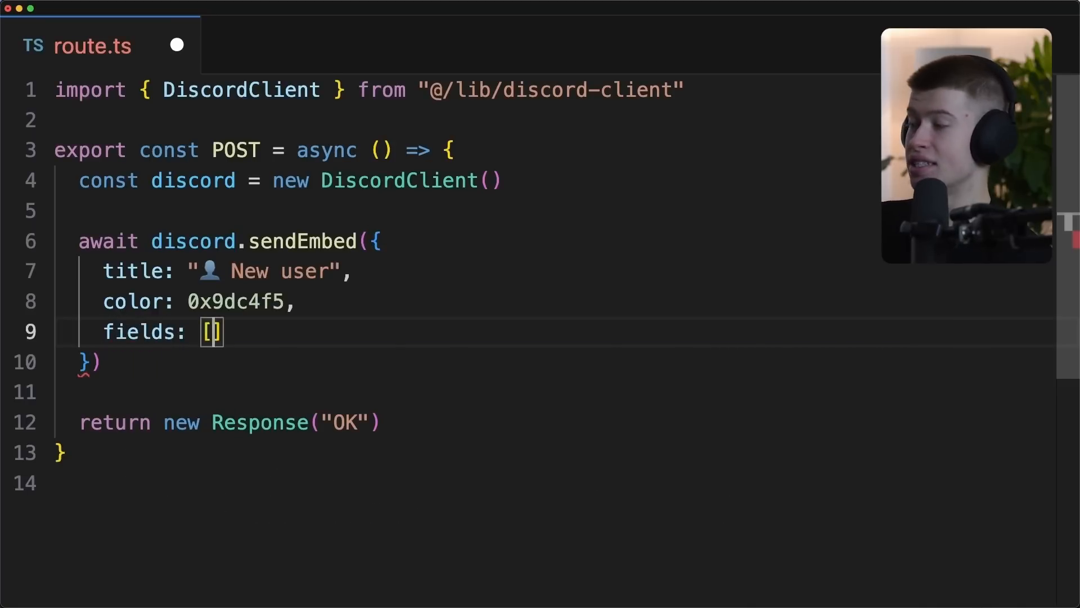
type("{")
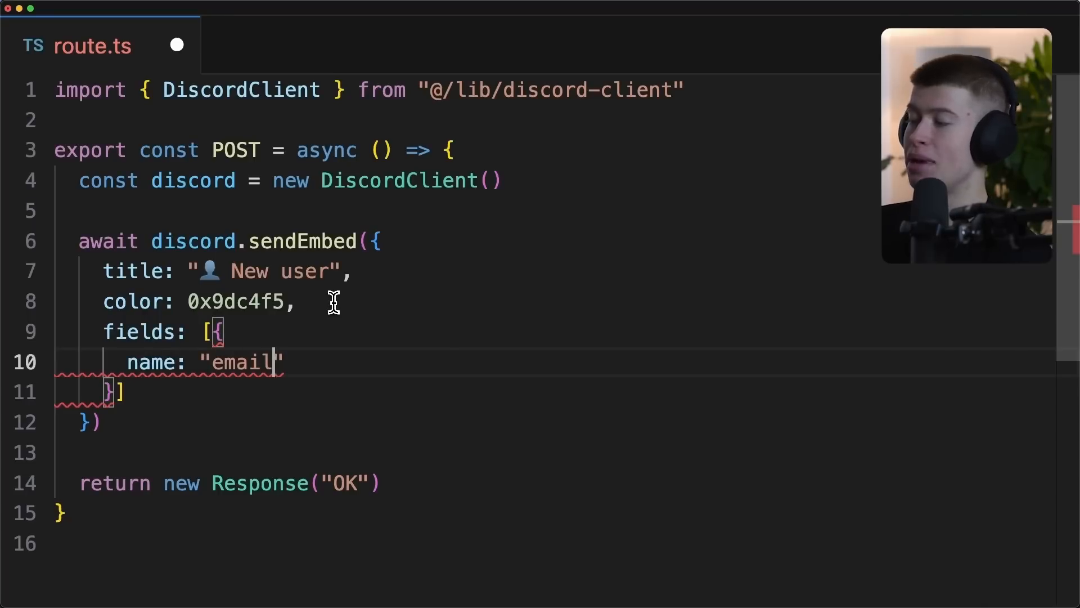
type("m,")
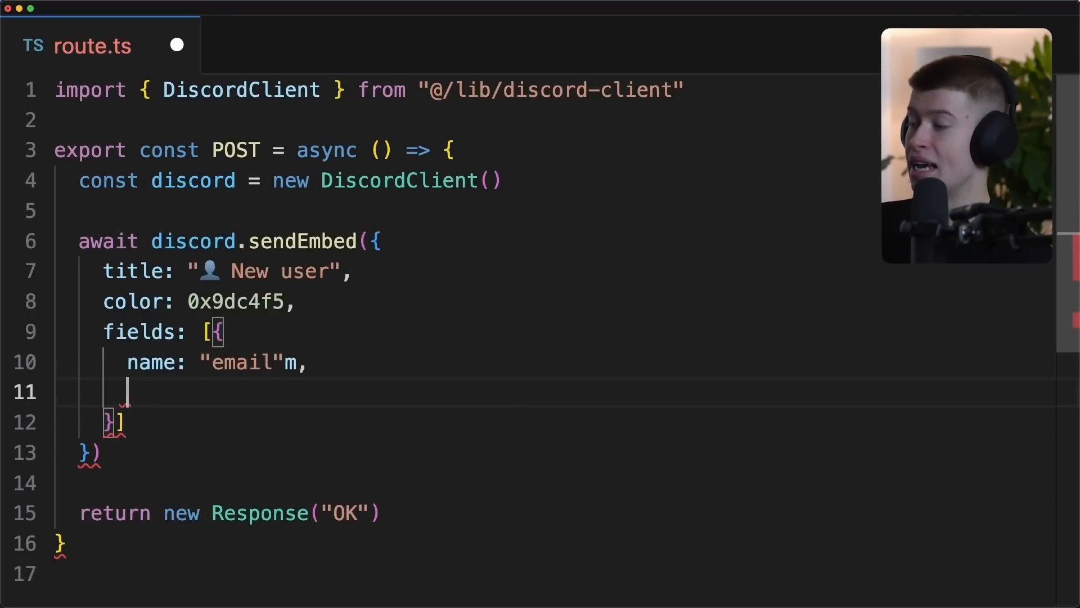
type("valu")
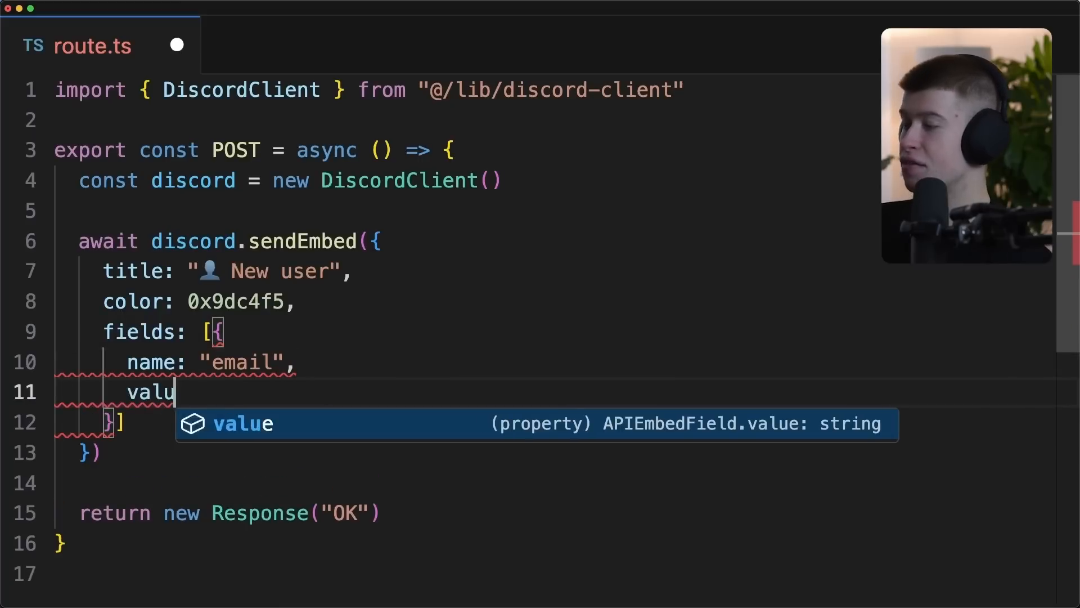
type("e: \"exam\"")
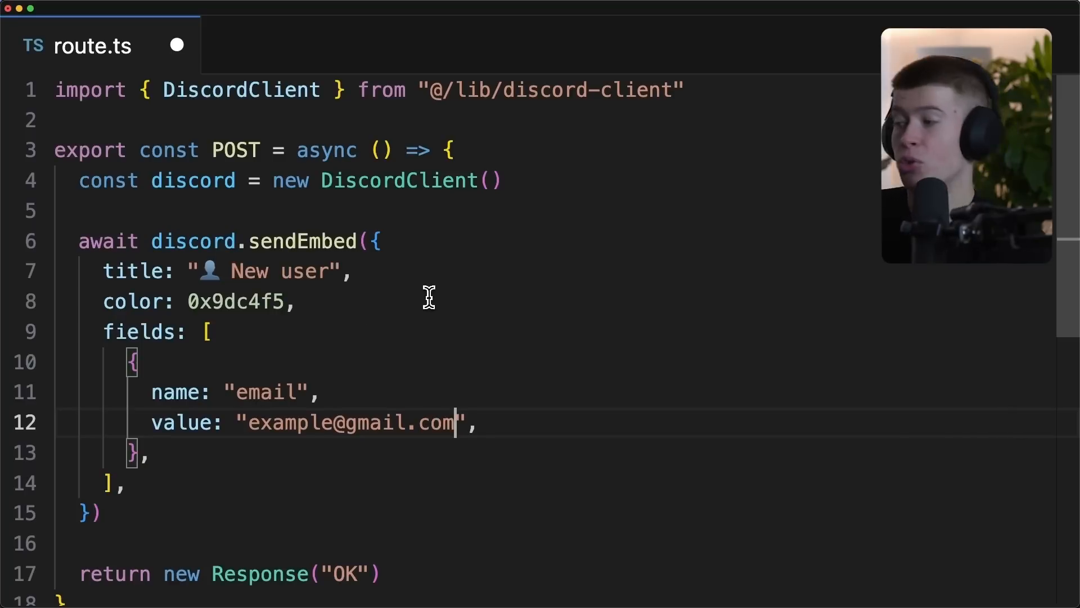
double_click(276, 270)
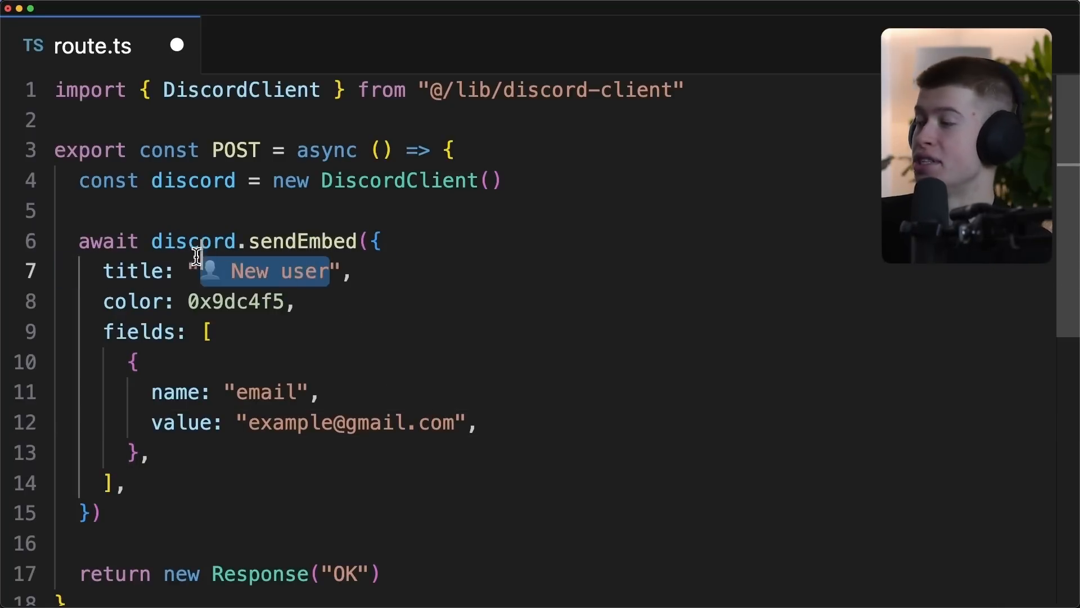